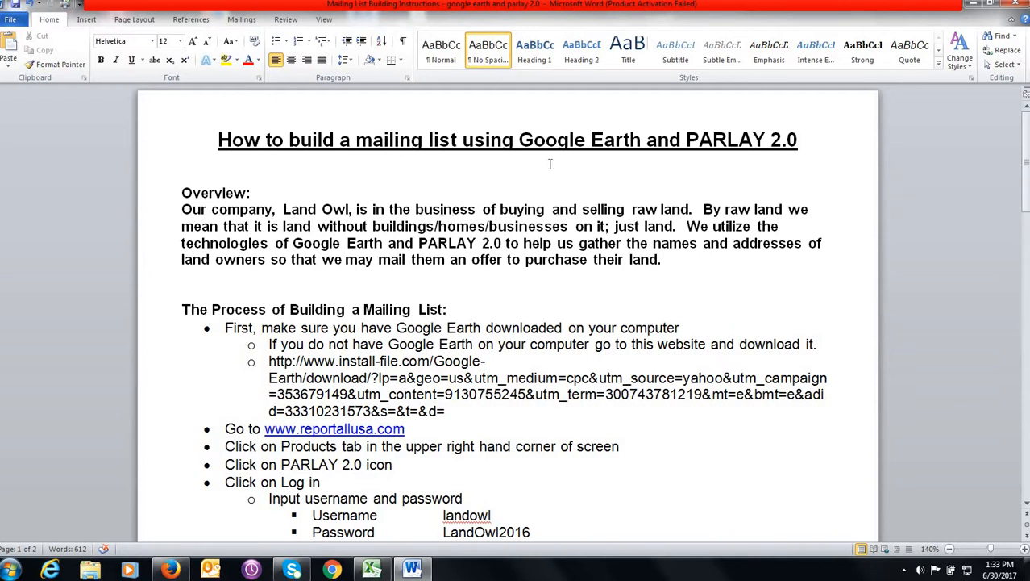
pyautogui.moveTo(733, 156)
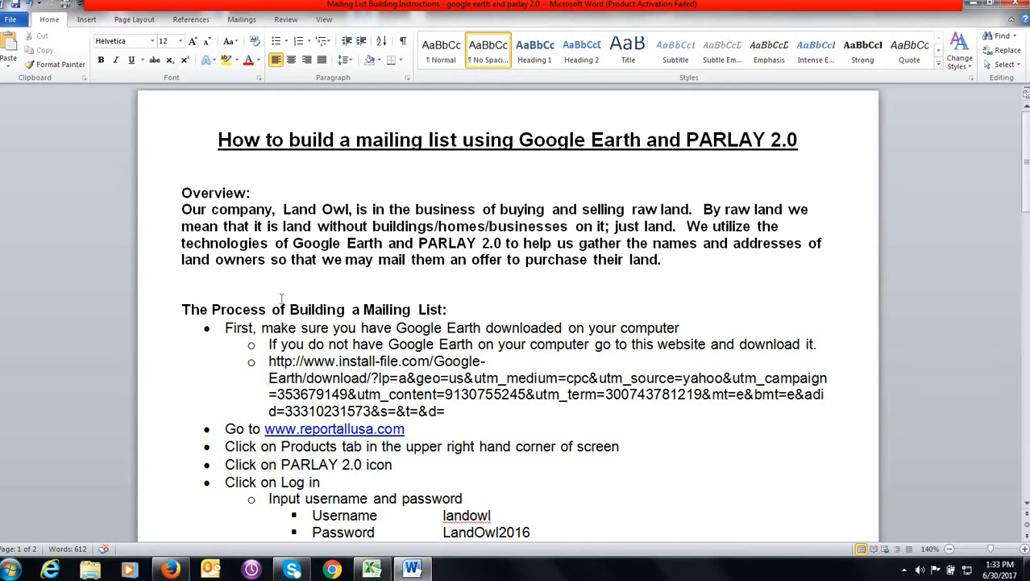
pyautogui.moveTo(461, 274)
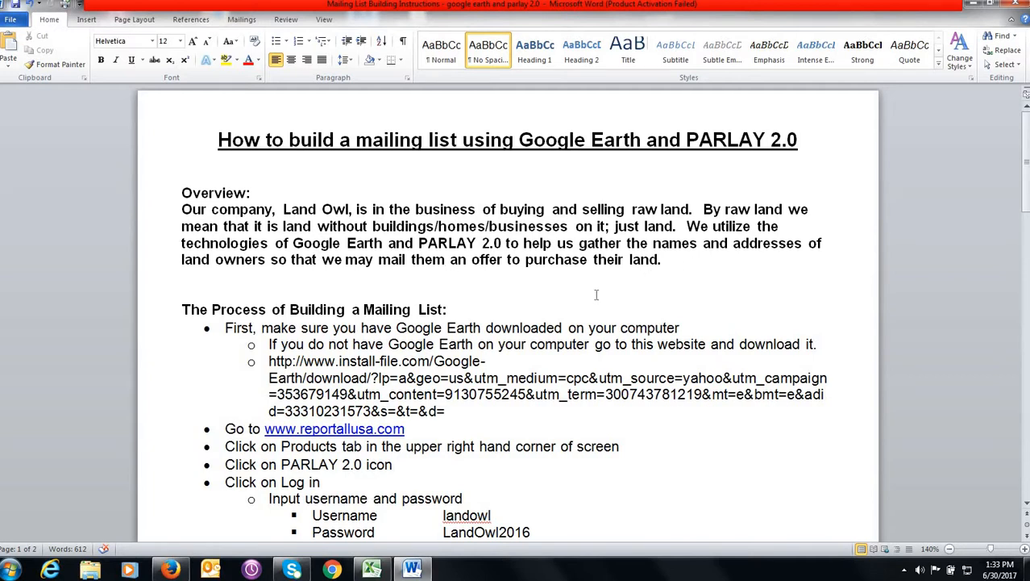
# Scroll through the instructions, minimize Word to the desktop, then restore it from the taskbar
pyautogui.scroll(-3)
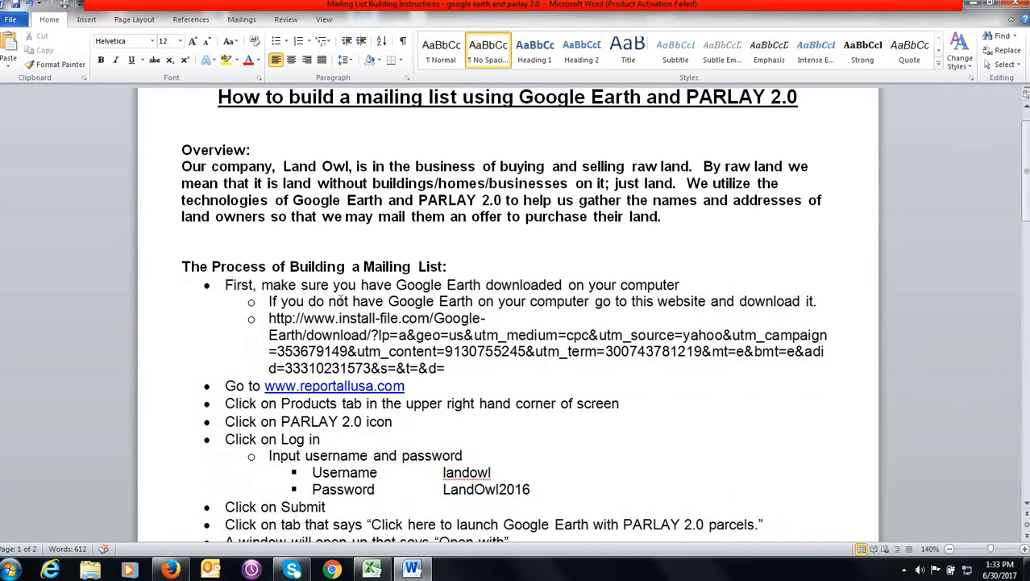
pyautogui.scroll(-3)
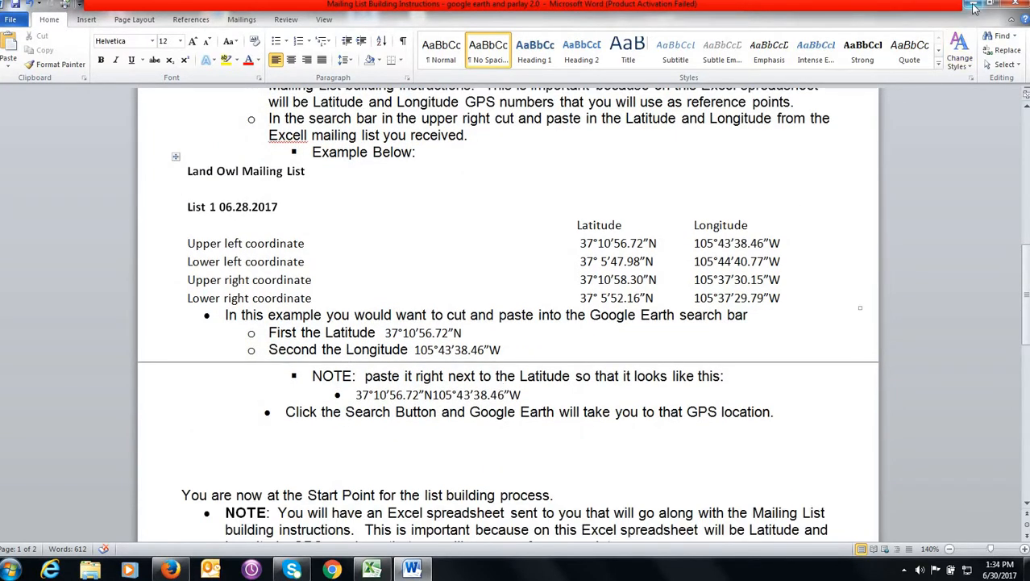
pyautogui.click(970, 5)
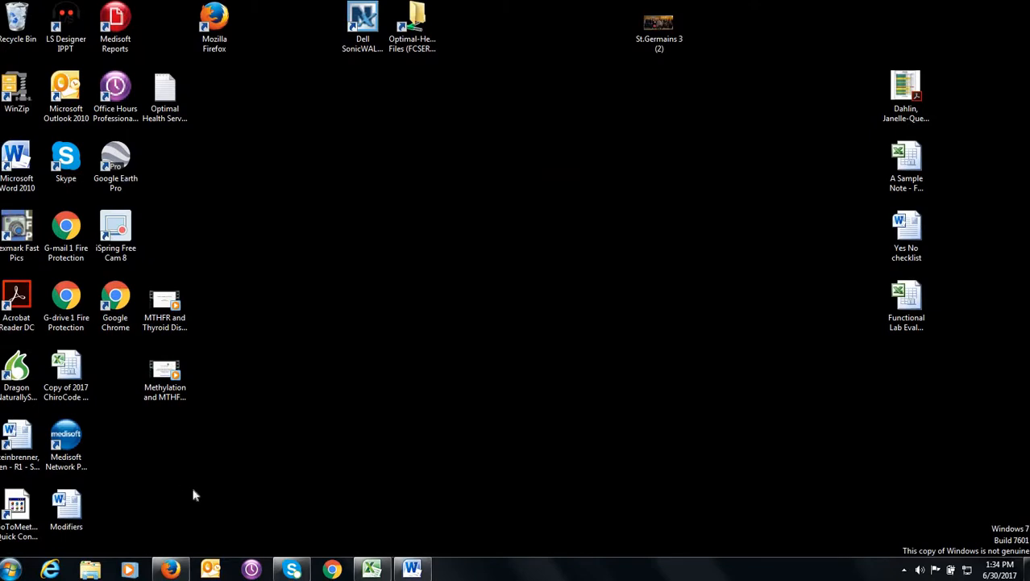
pyautogui.moveTo(325, 524)
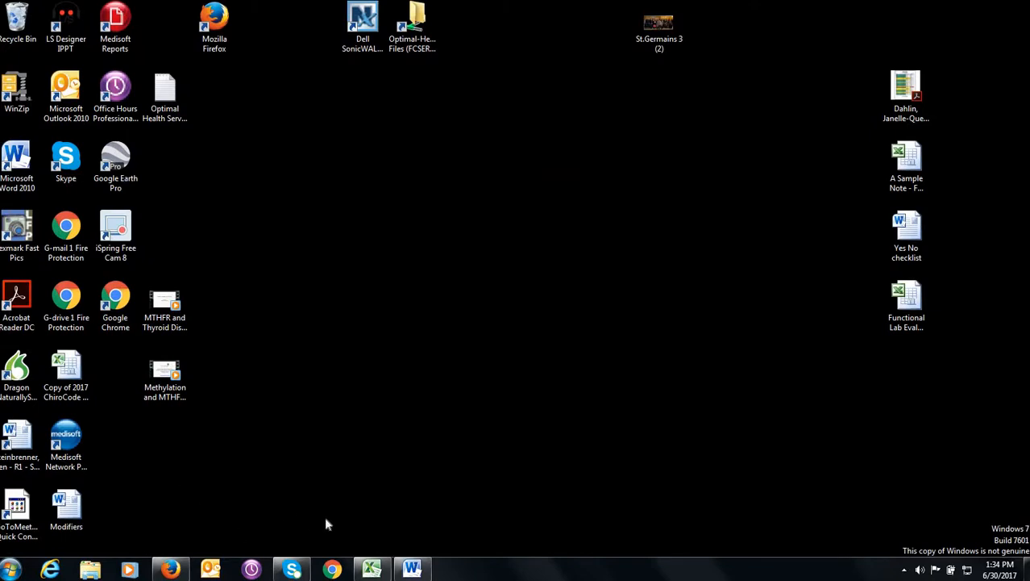
pyautogui.click(117, 162)
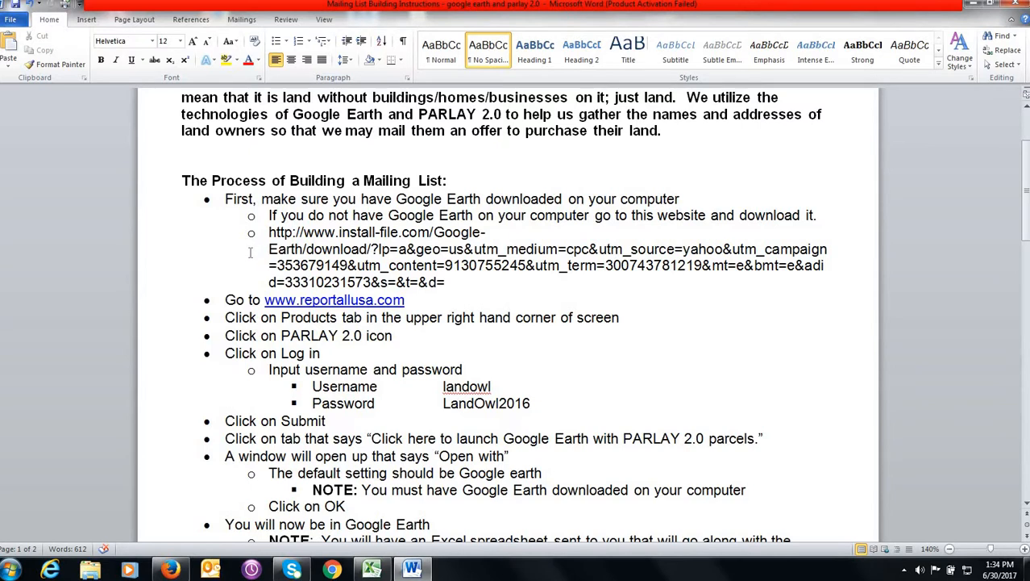
pyautogui.moveTo(248, 253)
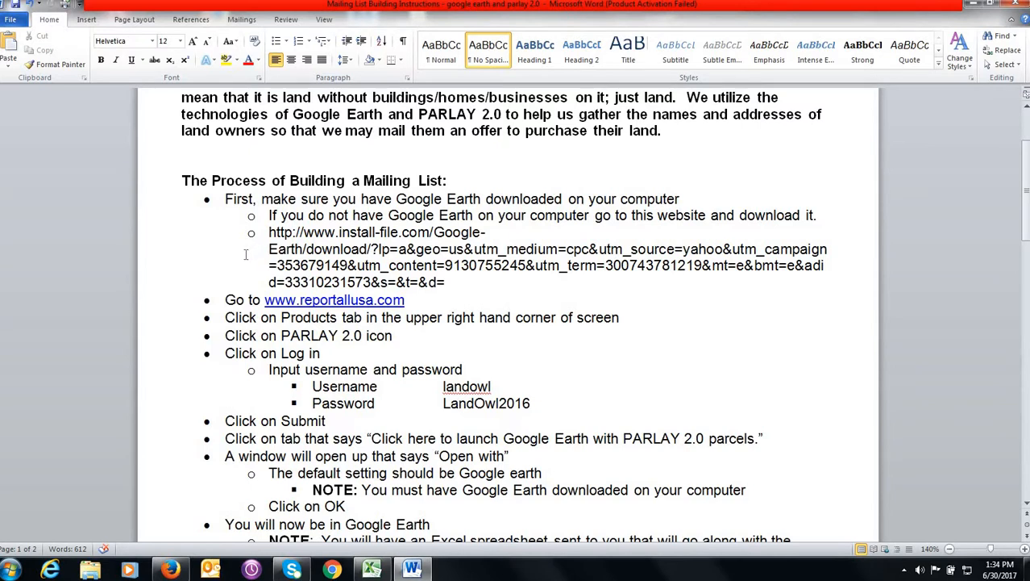
pyautogui.moveTo(306, 299)
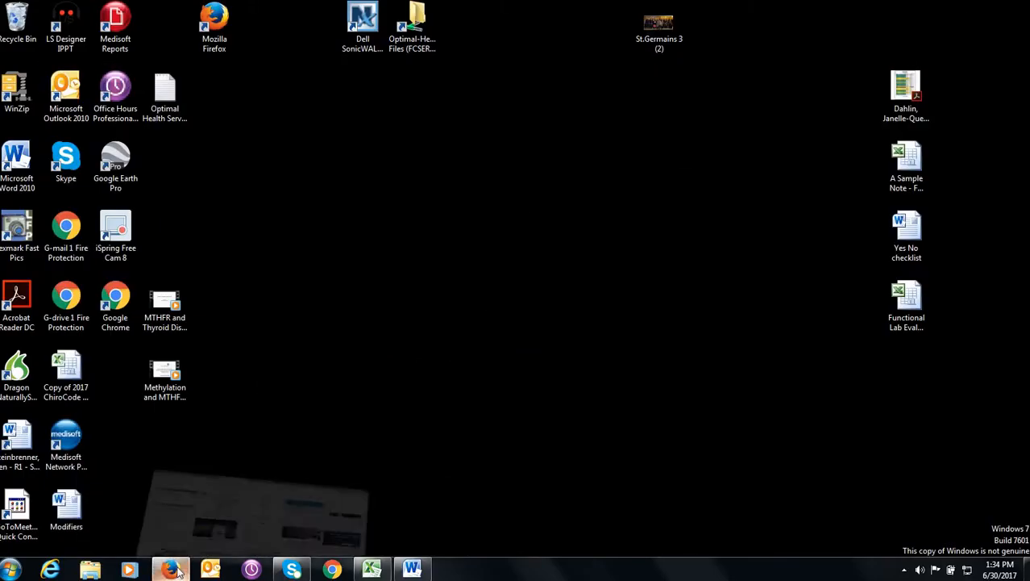
# Launch Firefox to the ReportAll USA site and go to the PARLAY product page
pyautogui.click(171, 568)
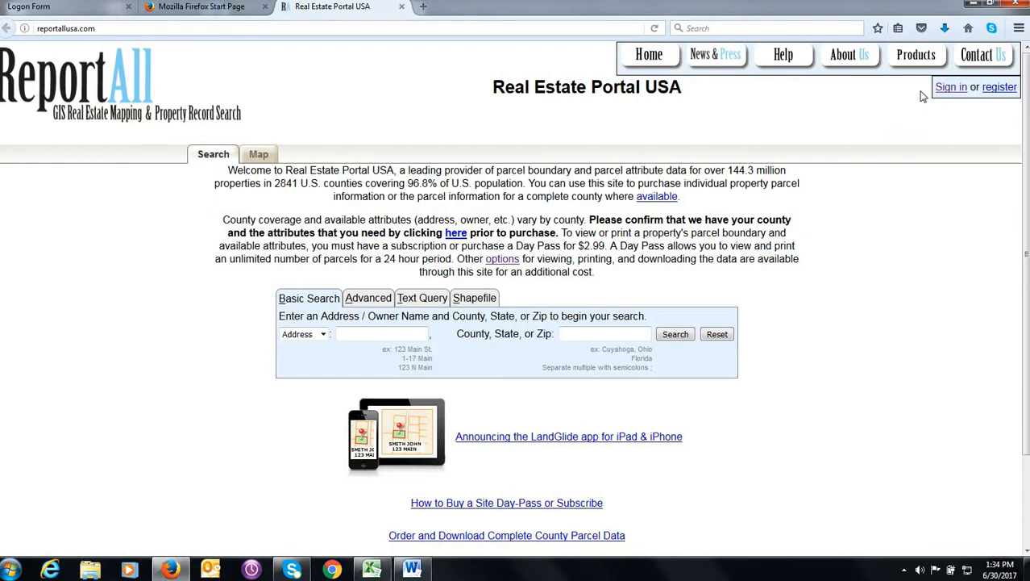
pyautogui.moveTo(916, 55)
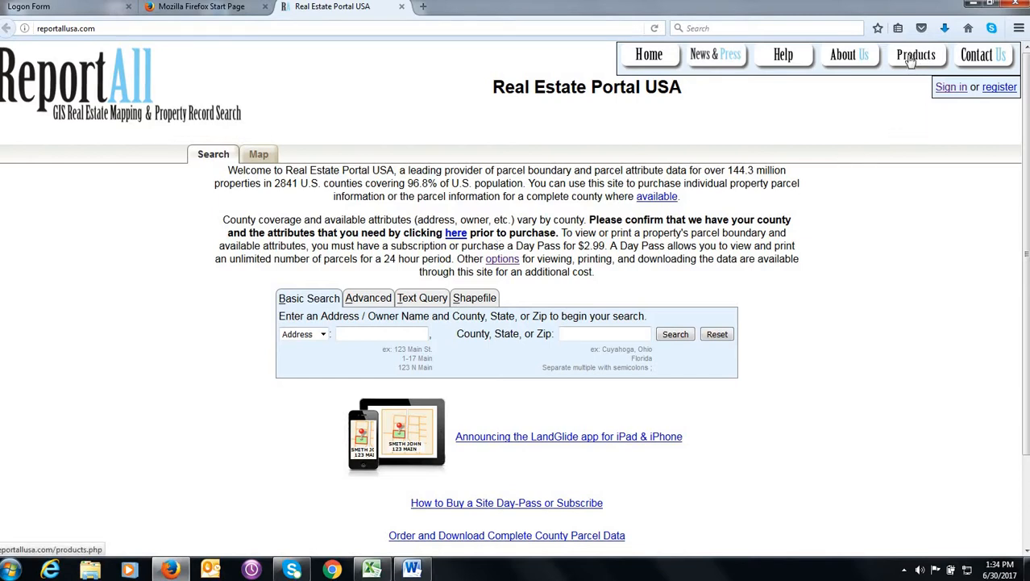
pyautogui.click(916, 55)
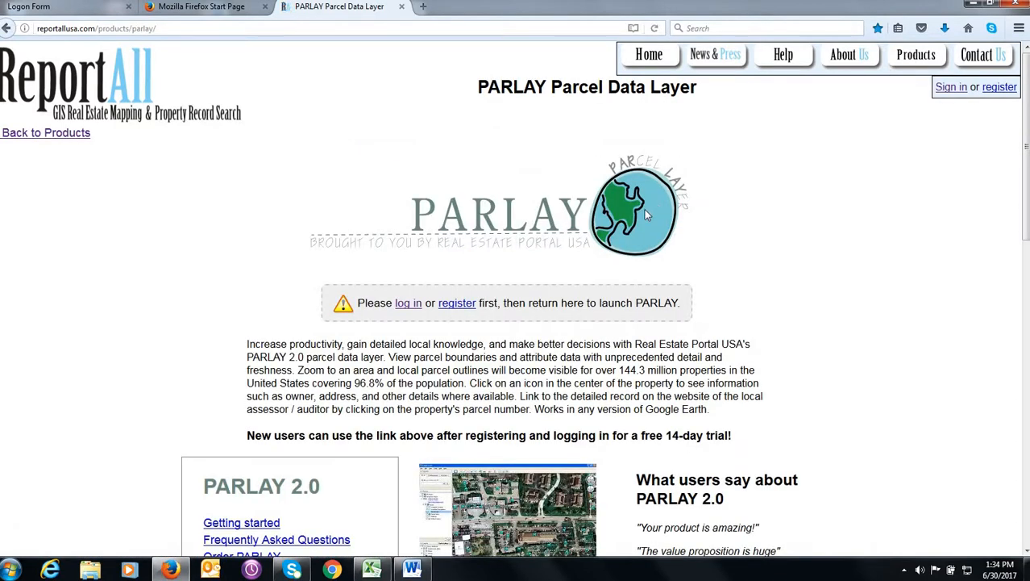
# Go to the sign-in page and fill the username and password from the saved login
pyautogui.click(408, 304)
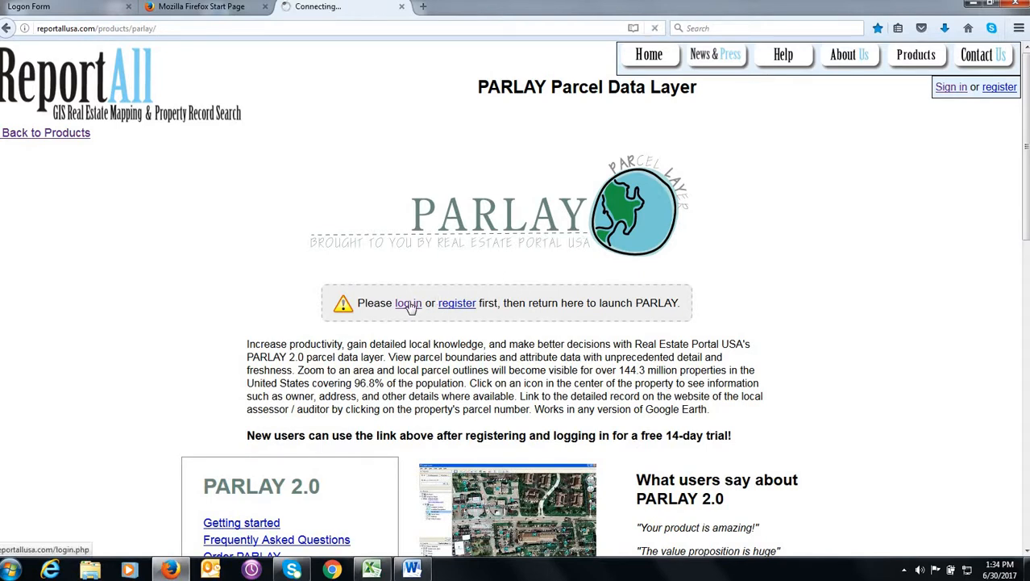
pyautogui.click(406, 304)
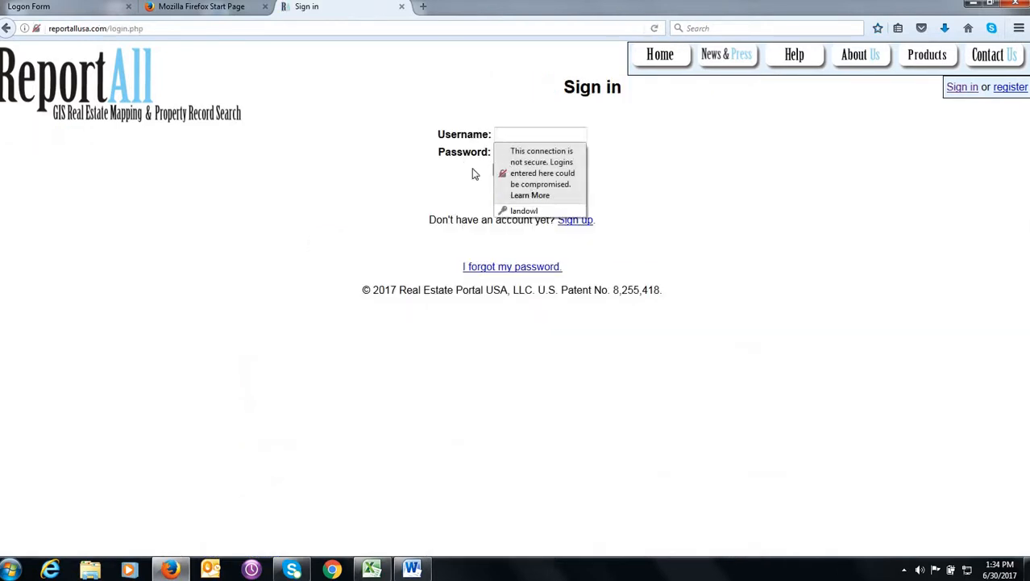
pyautogui.moveTo(524, 209)
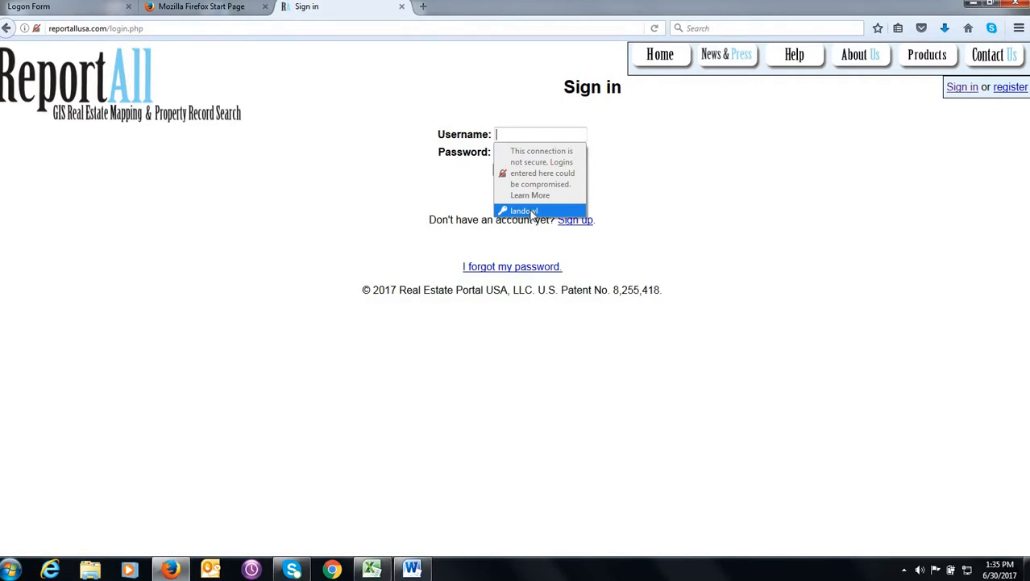
pyautogui.click(524, 210)
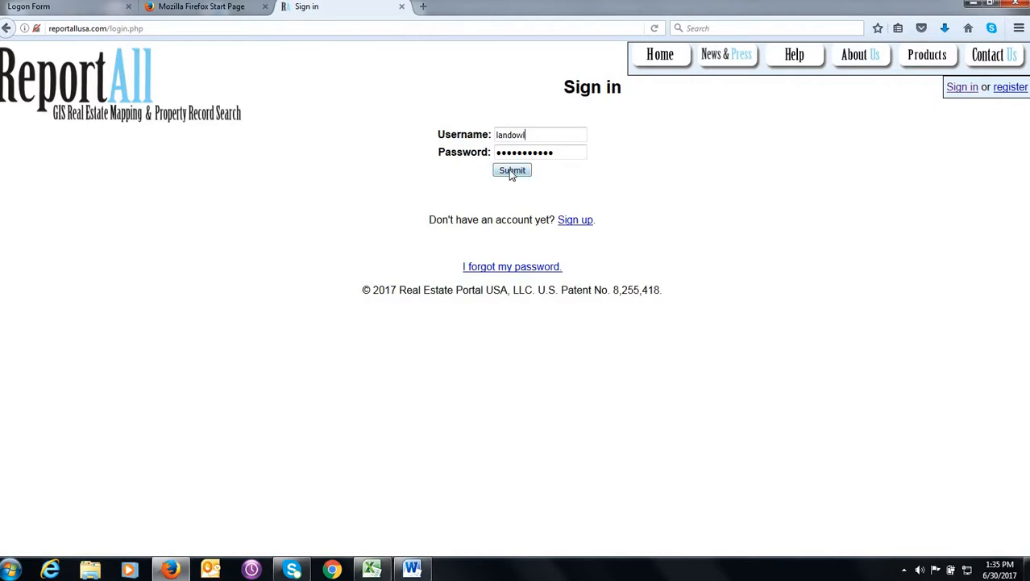
# Submit the sign-in and open the PARLAY 2.0 parcel layer file with Google Earth (default)
pyautogui.click(513, 171)
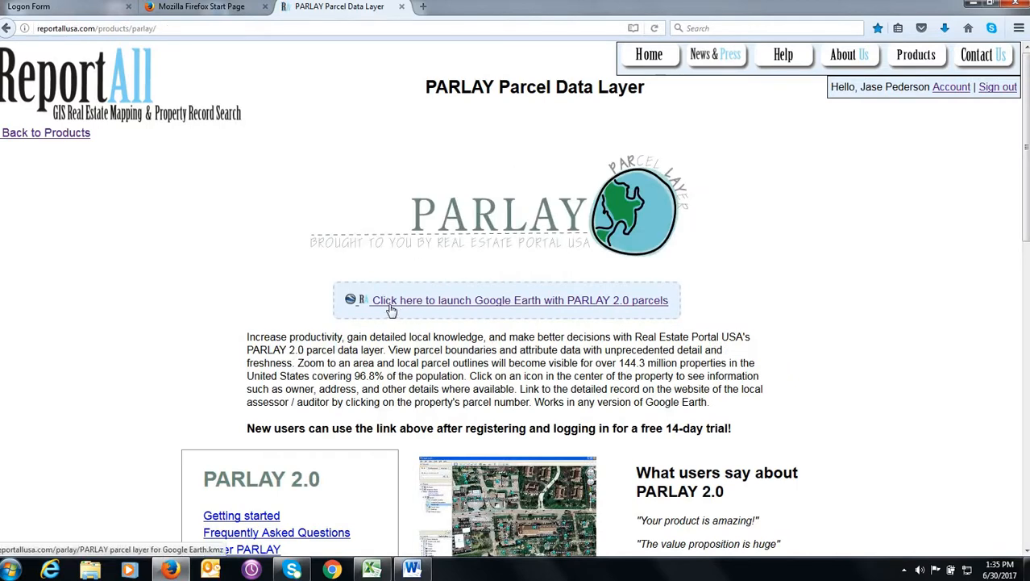
pyautogui.moveTo(605, 305)
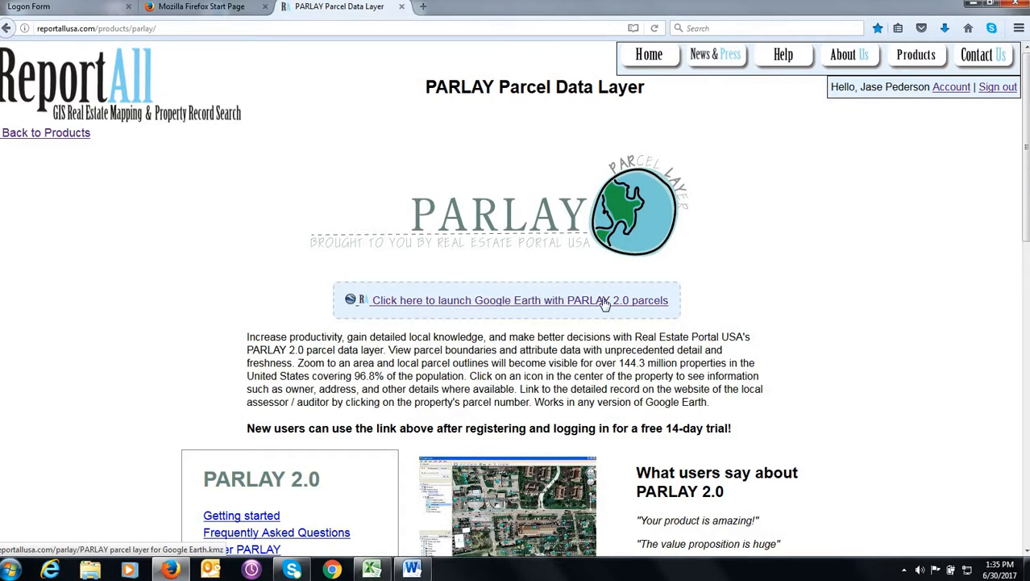
pyautogui.click(519, 300)
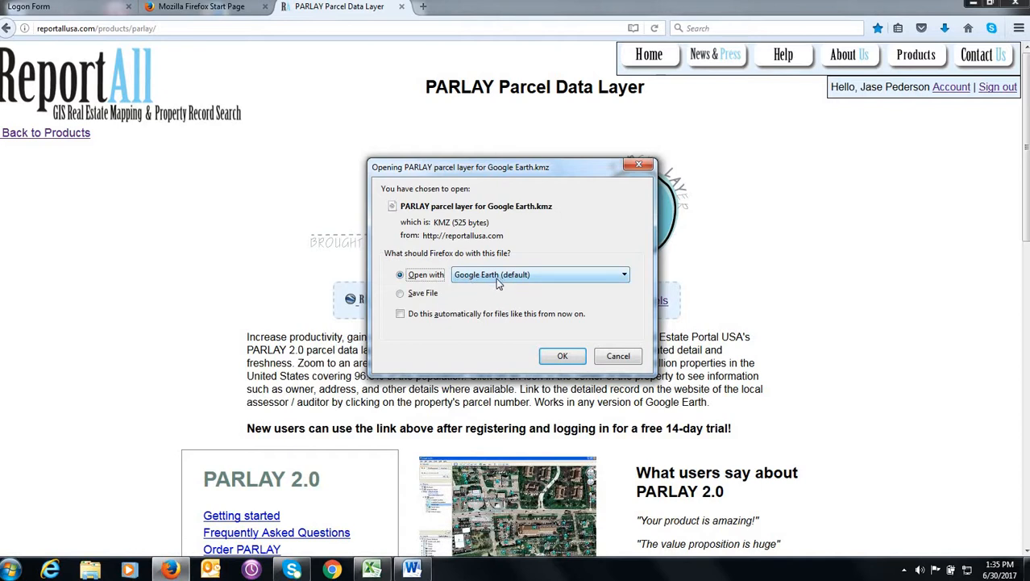
pyautogui.click(623, 274)
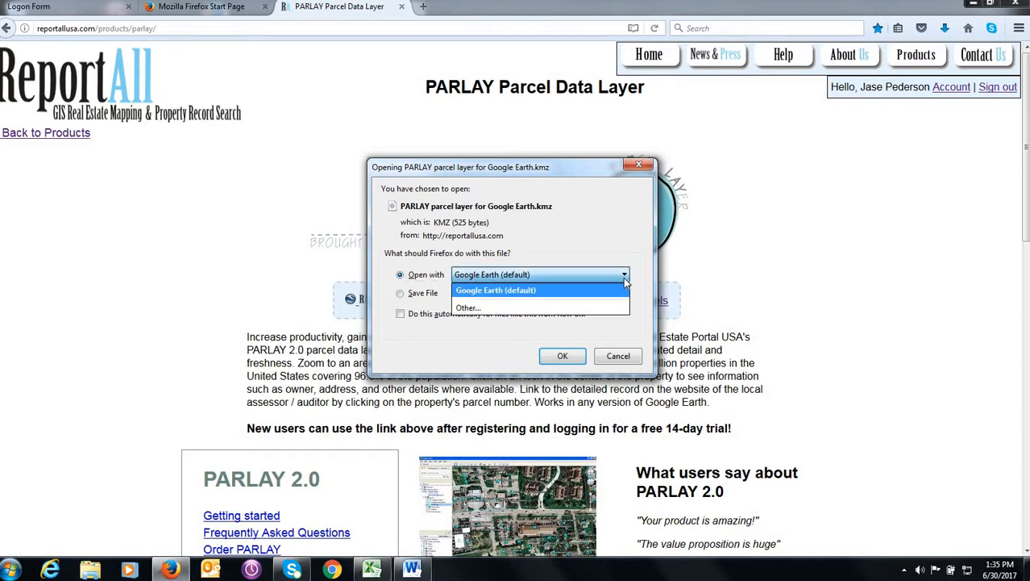
pyautogui.click(495, 290)
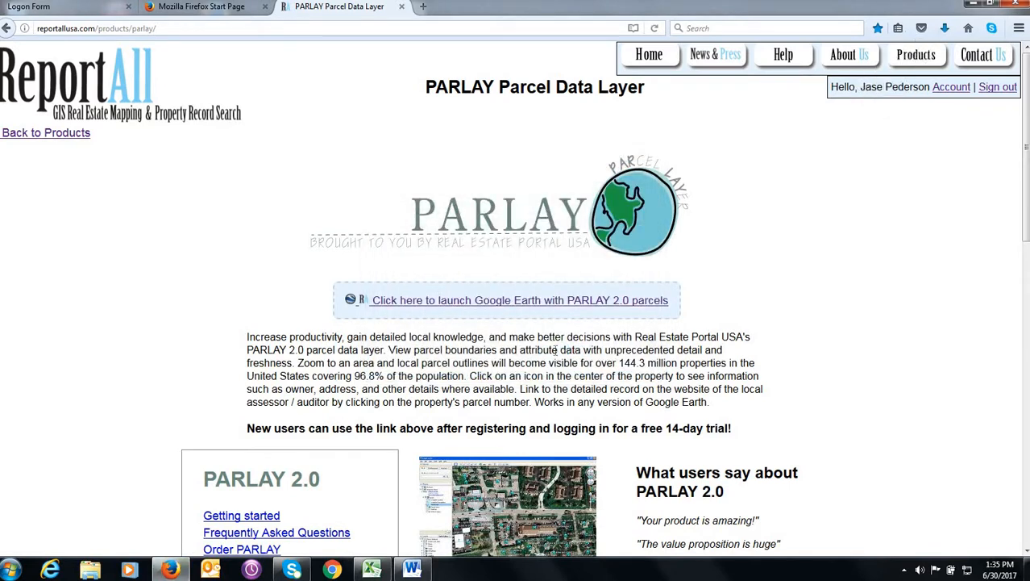
pyautogui.click(519, 300)
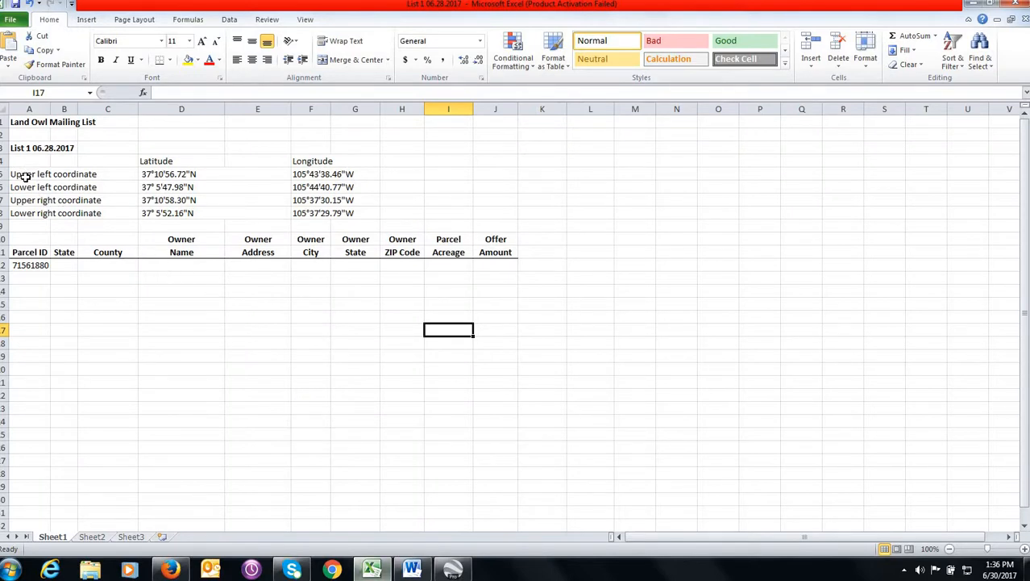
pyautogui.moveTo(71, 205)
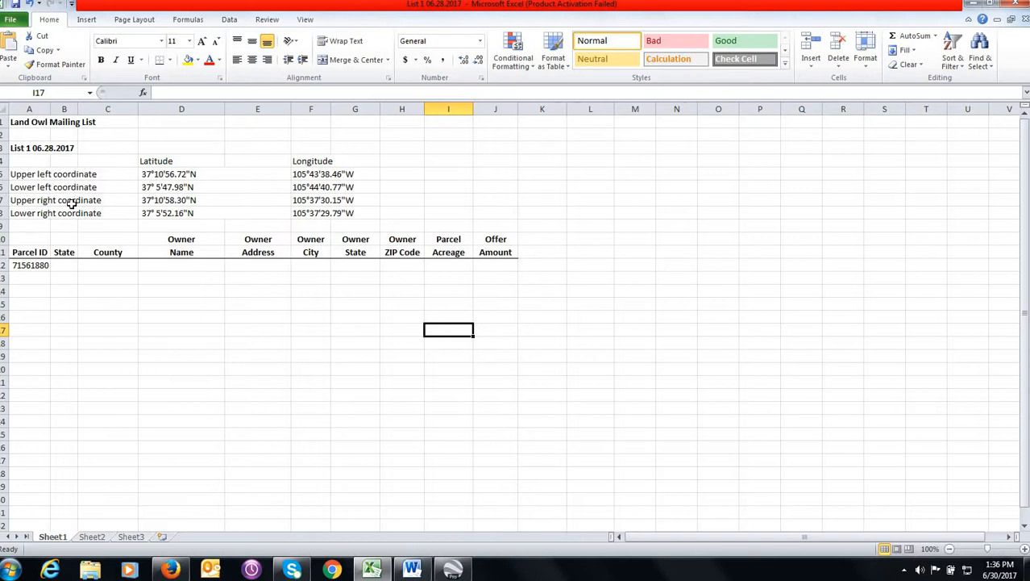
pyautogui.moveTo(82, 213)
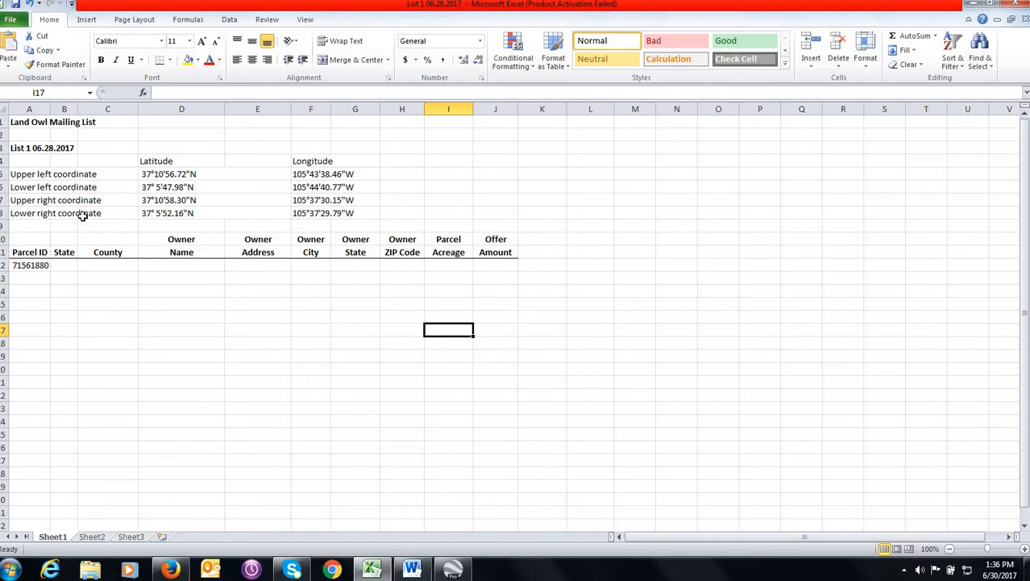
pyautogui.moveTo(306, 159)
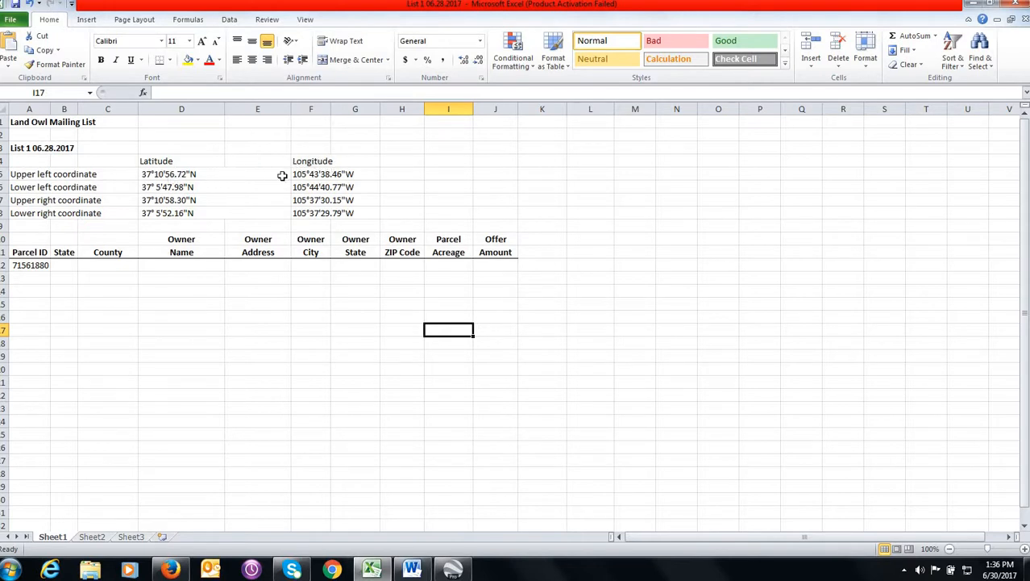
pyautogui.moveTo(205, 174)
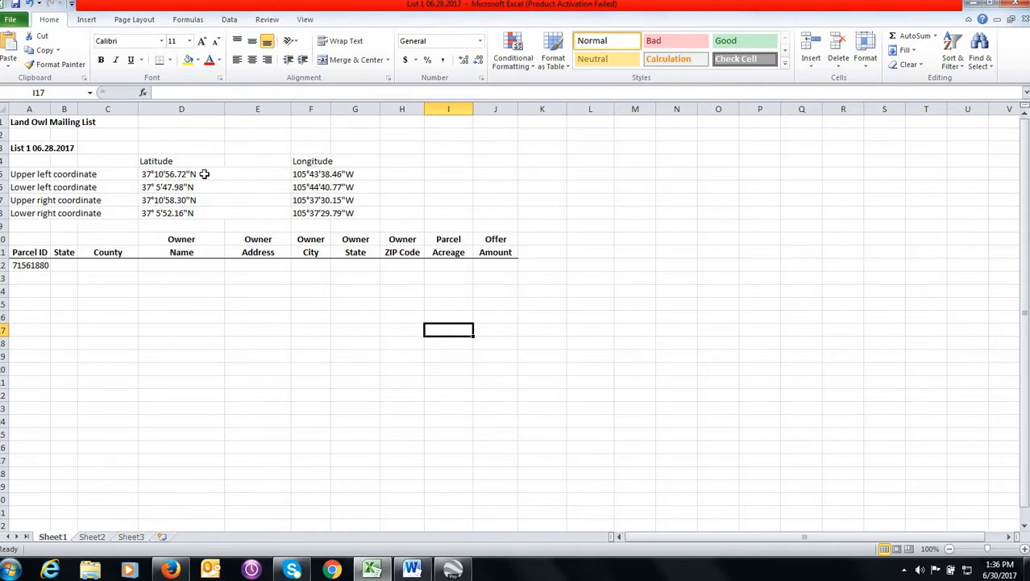
pyautogui.moveTo(313, 171)
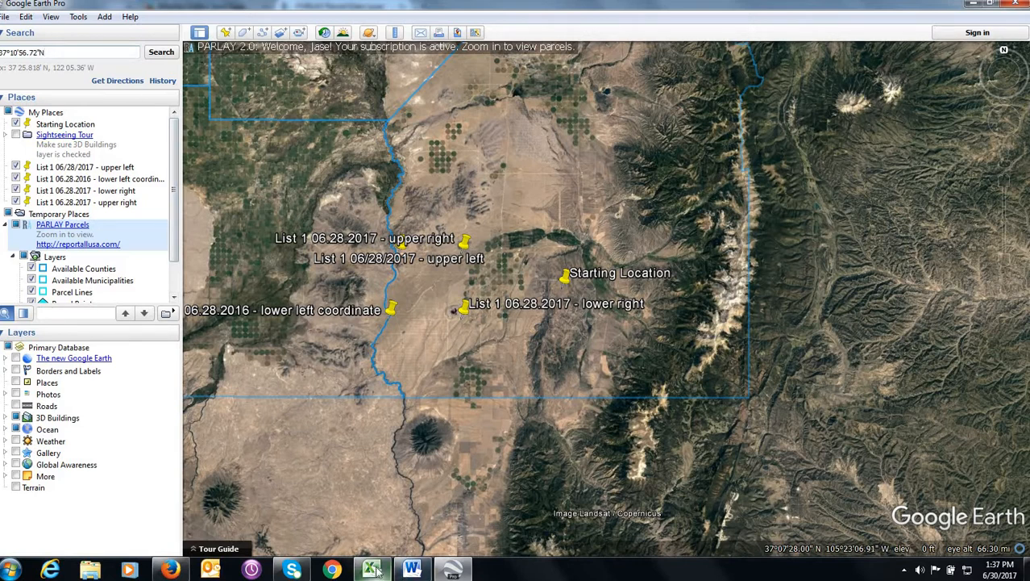
# Search the List 1 upper-left corner coordinate and fly to it until parcel lines appear
pyautogui.click(370, 569)
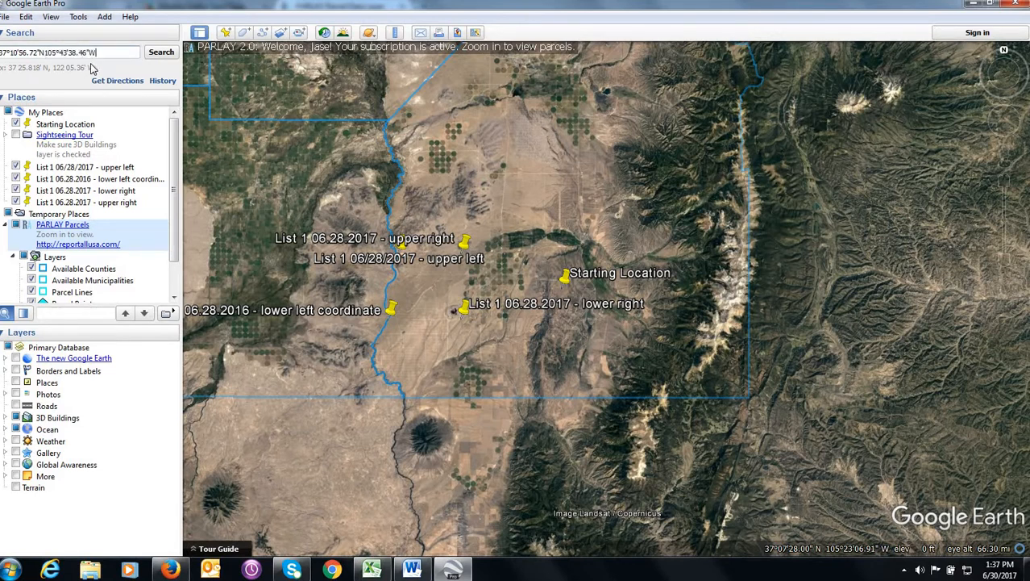
pyautogui.click(161, 52)
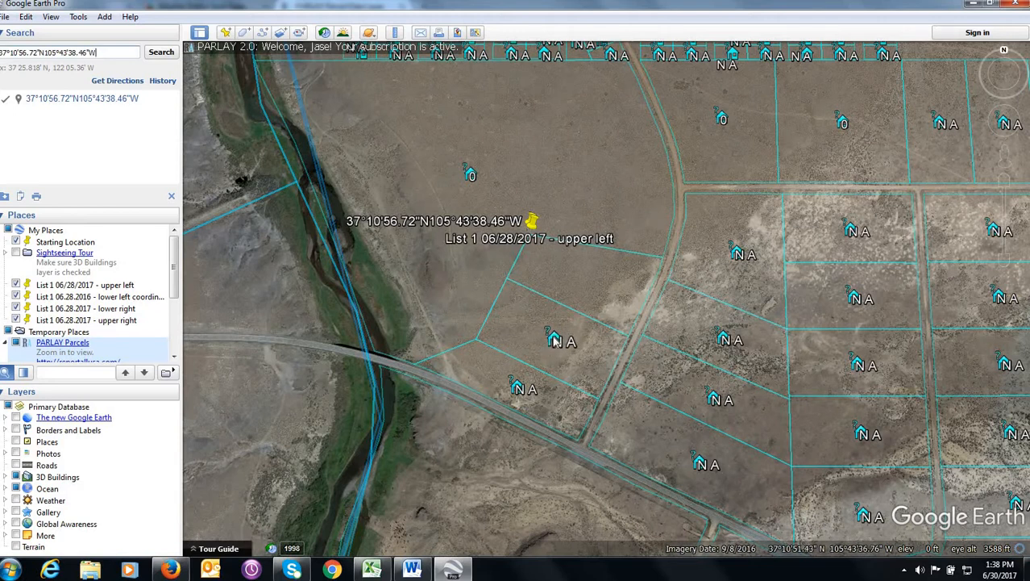
# Show the PARLAY info balloon for the parcel near the upper-left placemark beside the Excel sheet
pyautogui.click(551, 334)
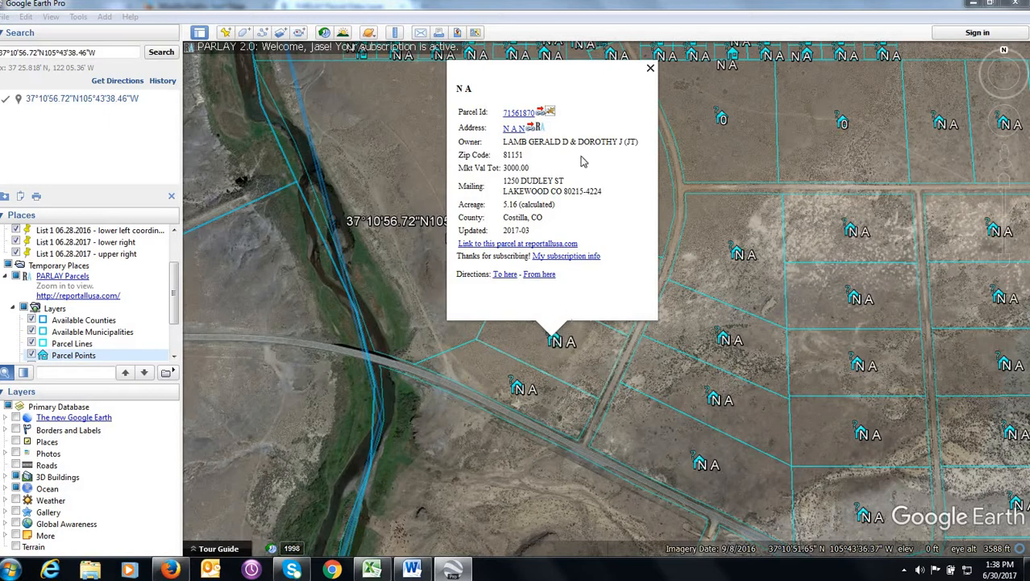
pyautogui.click(652, 68)
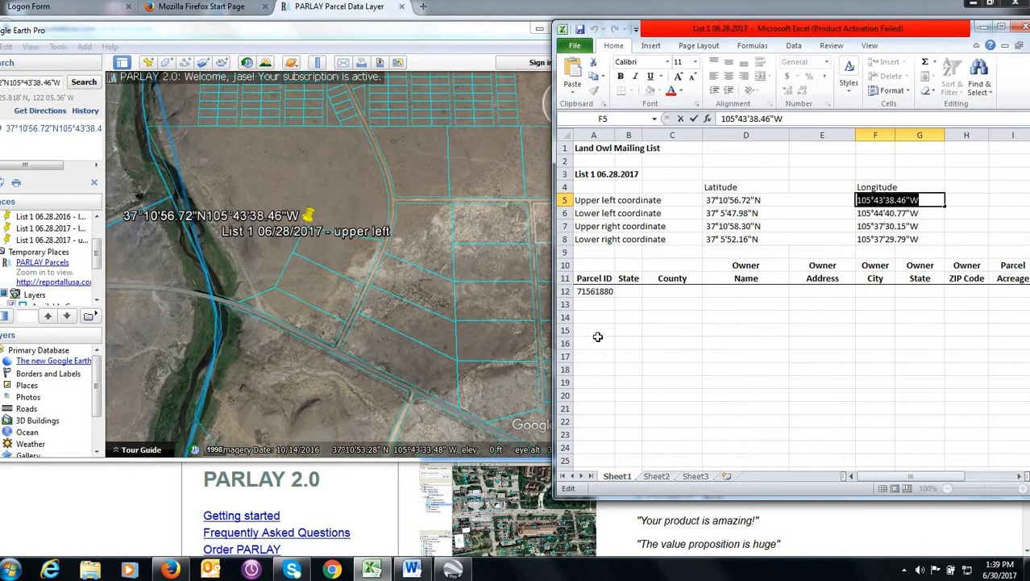
pyautogui.moveTo(734, 310)
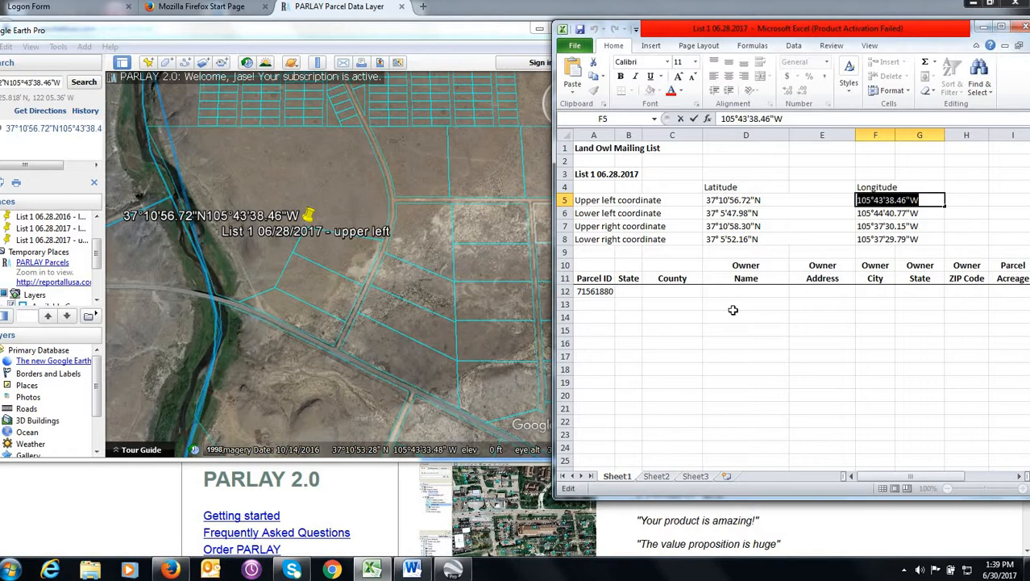
pyautogui.moveTo(735, 290)
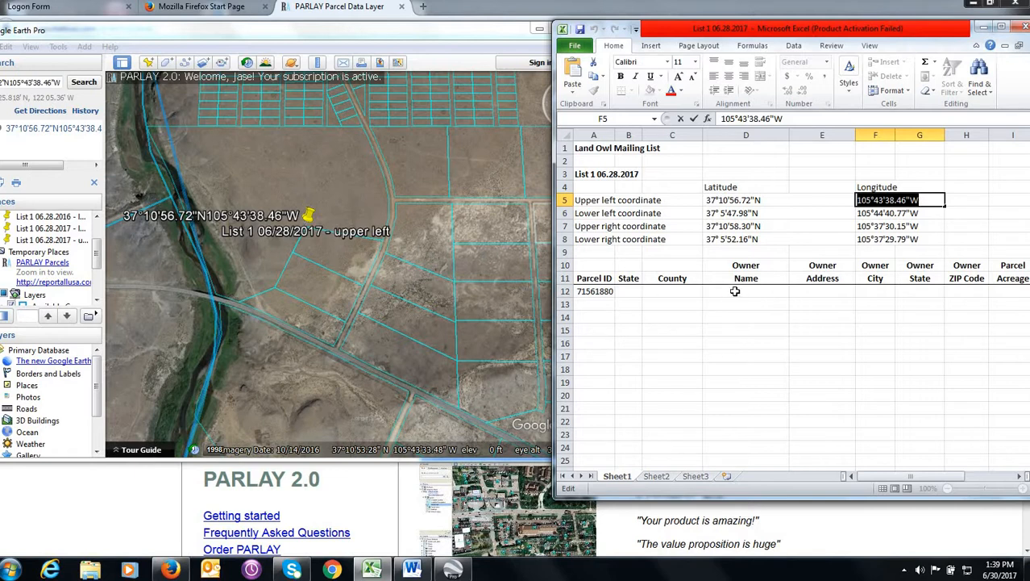
pyautogui.moveTo(901, 311)
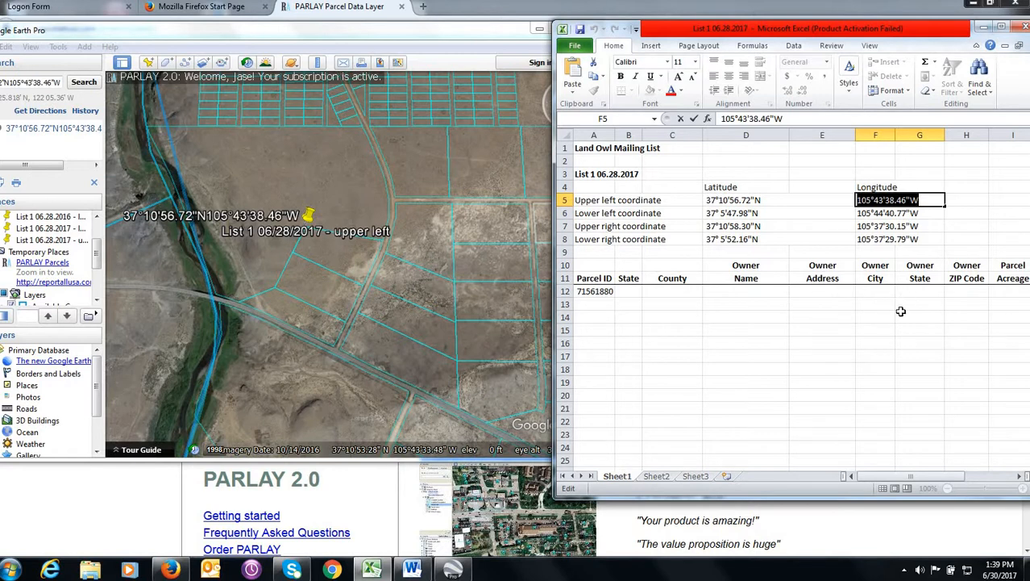
pyautogui.moveTo(900, 329)
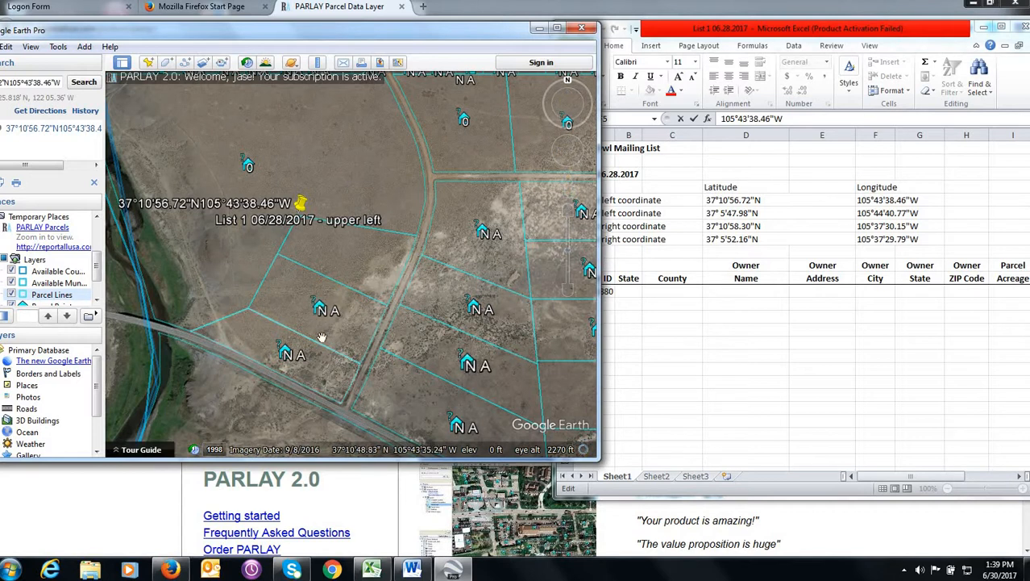
# Reopen the PARLAY balloon for parcel 71561870 and return from the browser to the map and sheet
pyautogui.click(315, 305)
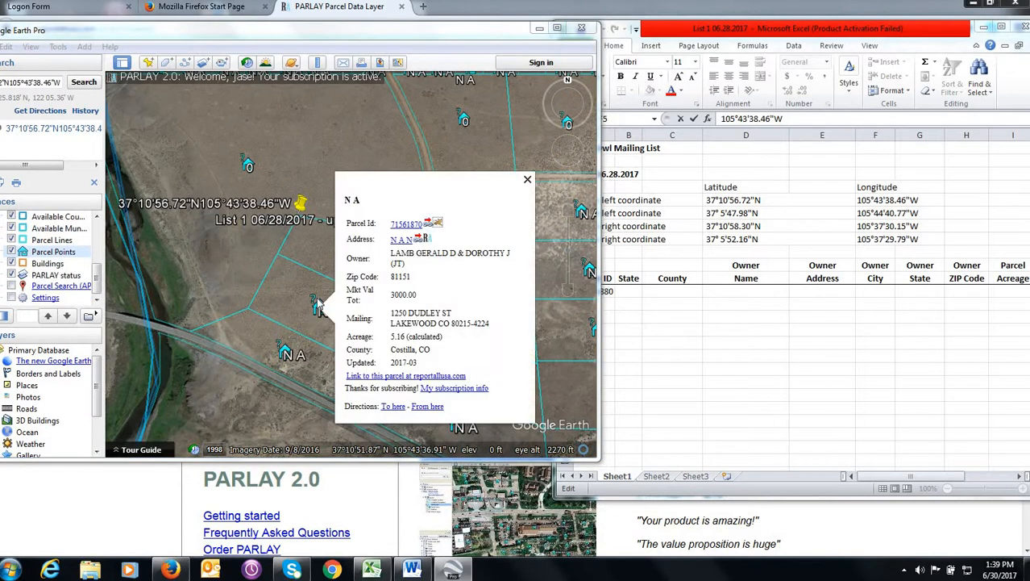
pyautogui.moveTo(391, 234)
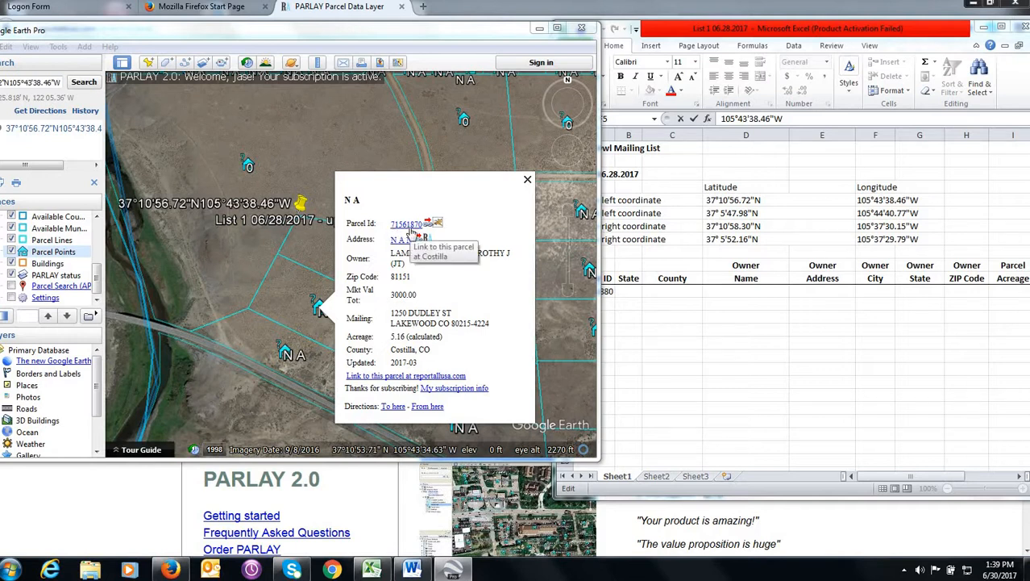
pyautogui.moveTo(552, 487)
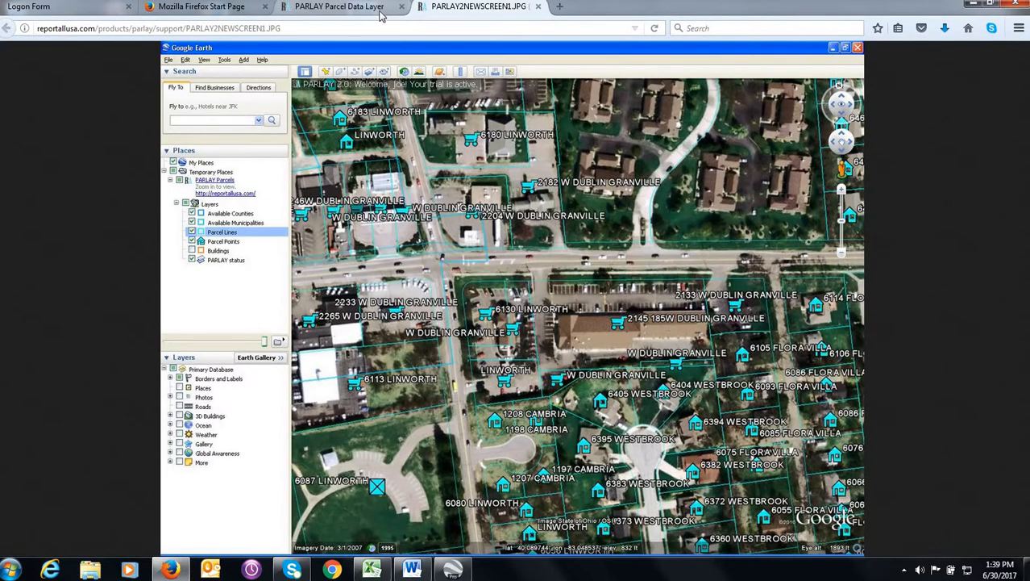
pyautogui.click(339, 6)
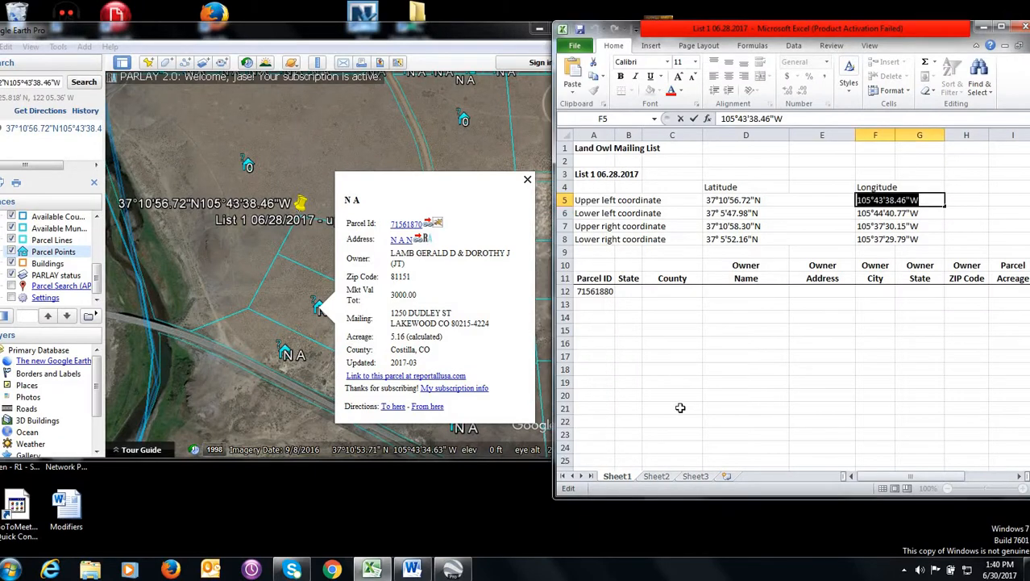
pyautogui.moveTo(596, 306)
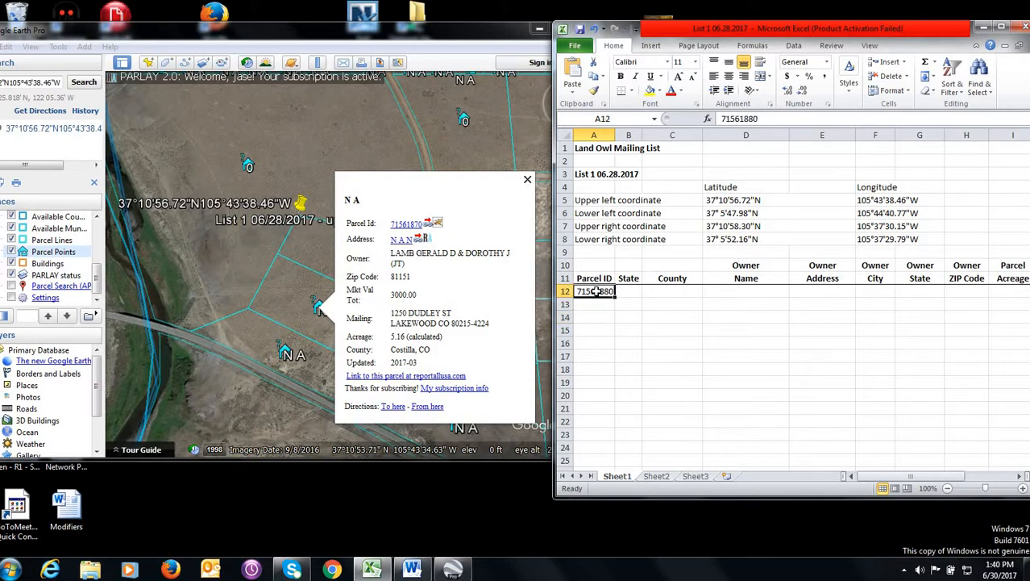
# Enter 71561870 as the Parcel ID in A12 and 5 as the Parcel Acreage in I12
pyautogui.write('715')
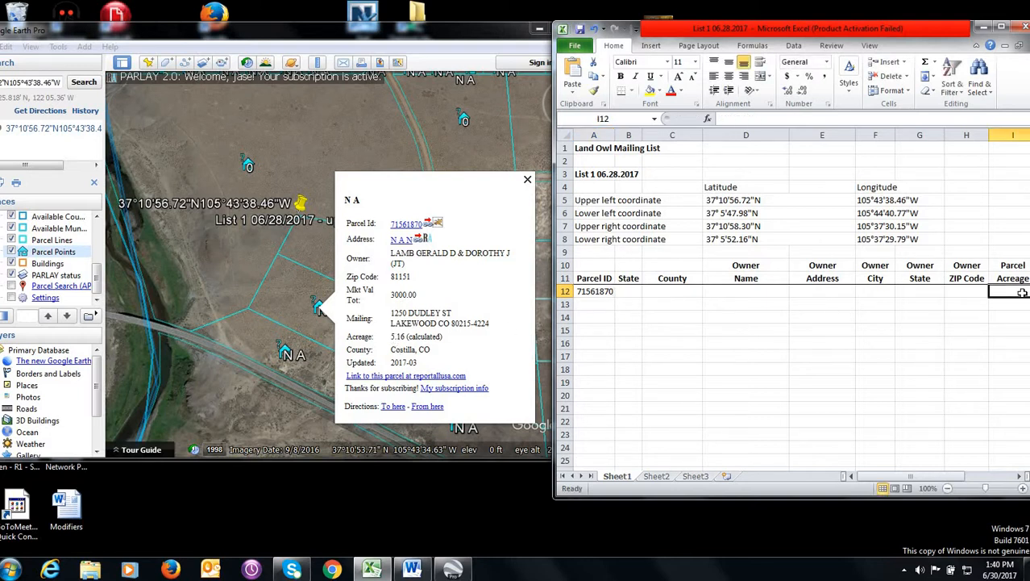
pyautogui.write('5')
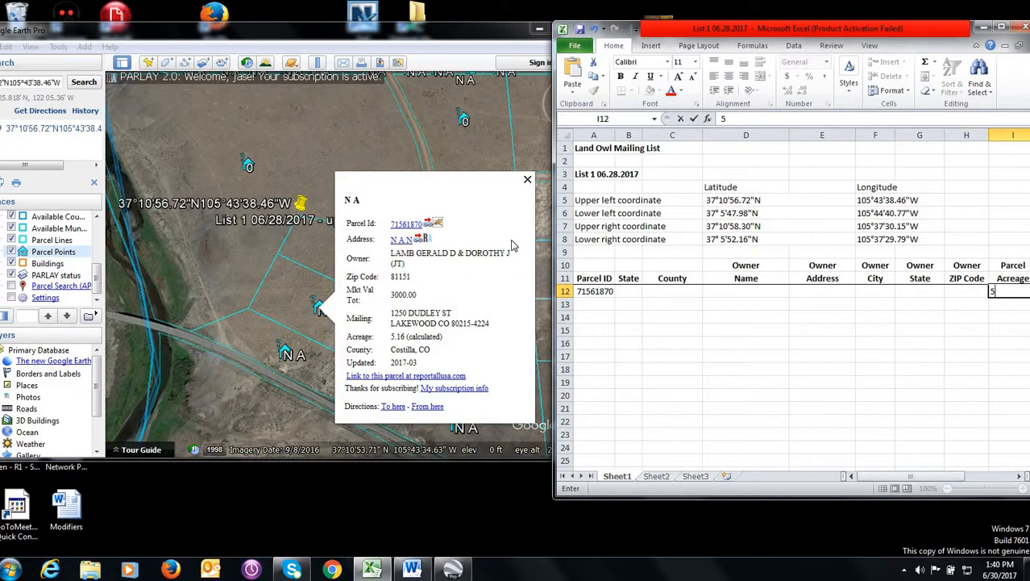
# Return to the map briefly, then exit Google Earth Pro leaving only the mailing list sheet open
pyautogui.click(527, 179)
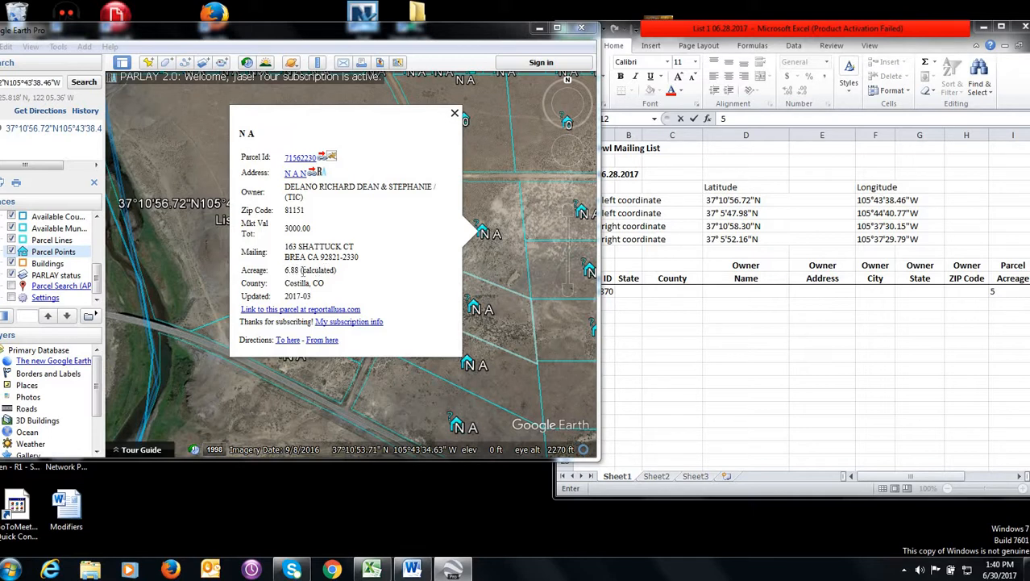
pyautogui.moveTo(277, 278)
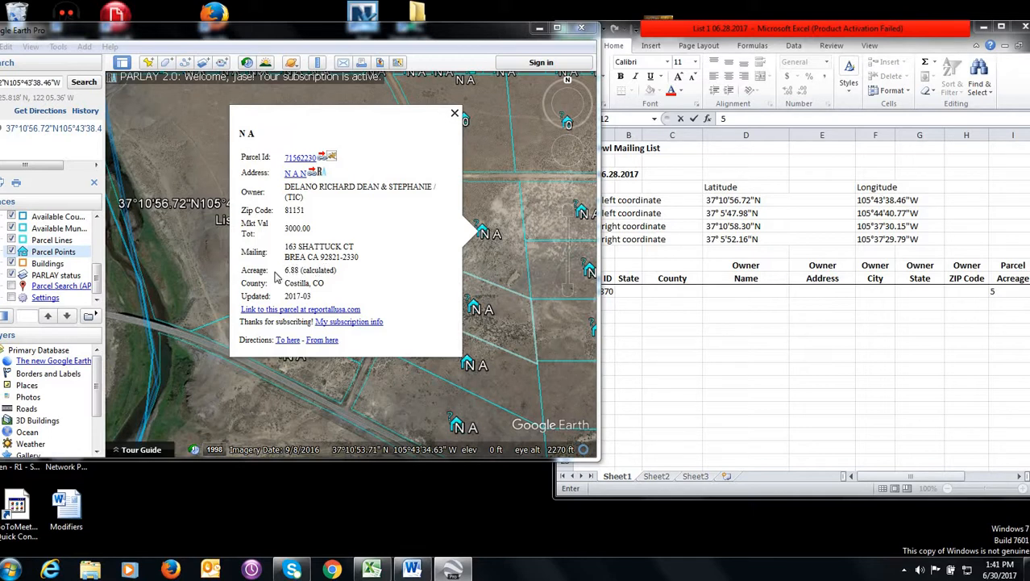
pyautogui.moveTo(339, 290)
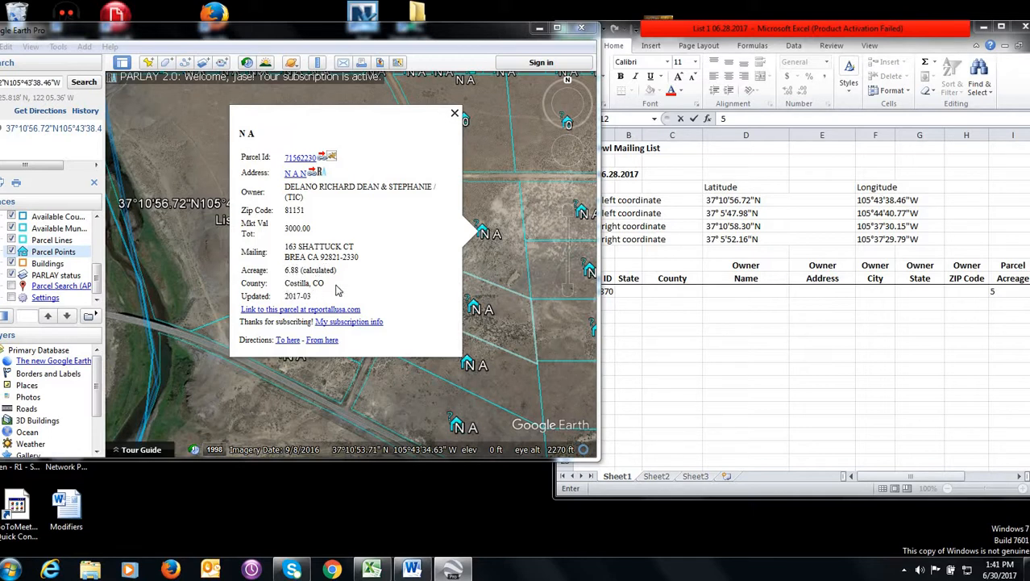
pyautogui.click(454, 113)
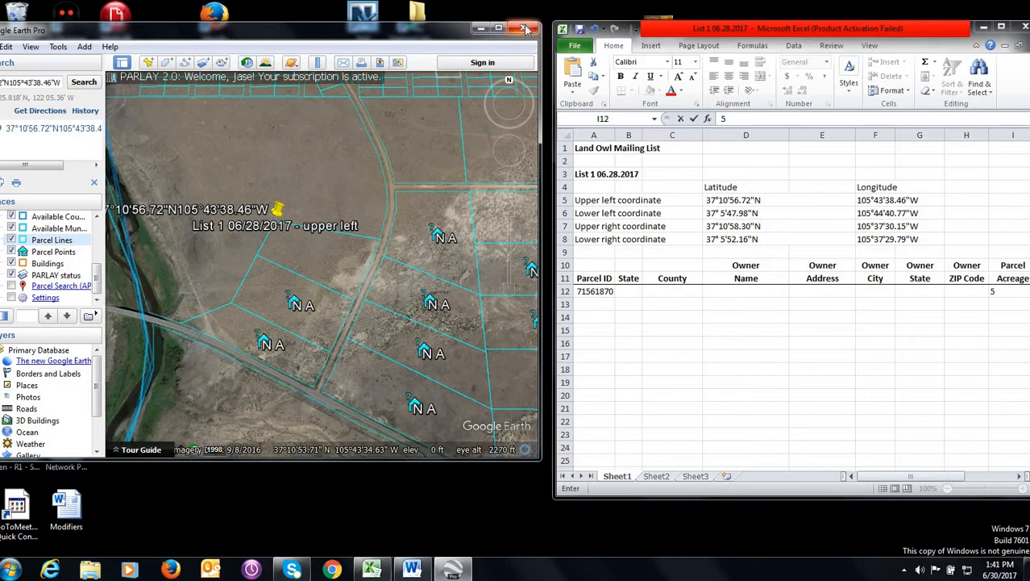
pyautogui.click(523, 29)
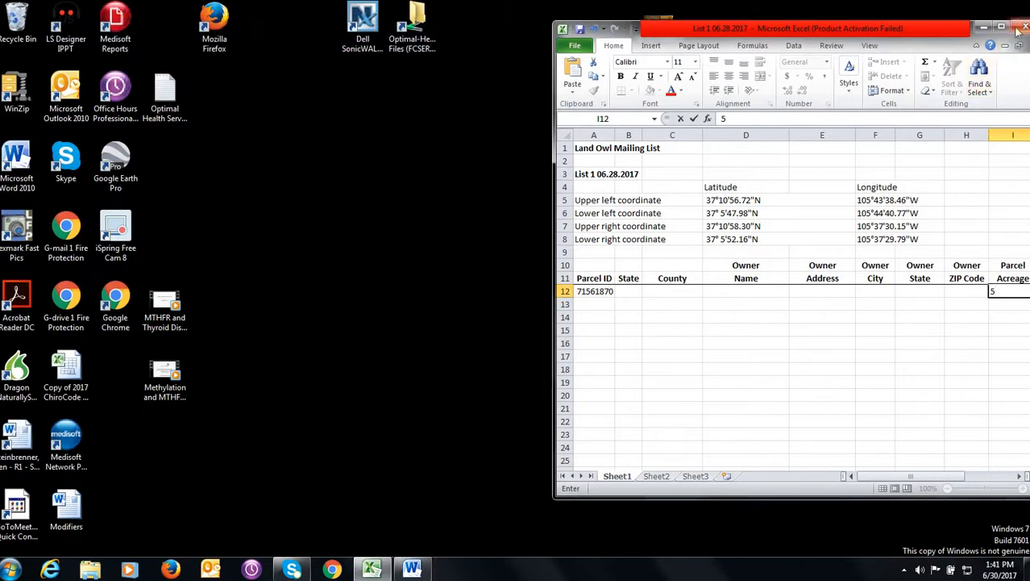
# Launch Firefox, dismiss the default-browser prompt, and open reportallusa.com in a new tab
pyautogui.click(1020, 27)
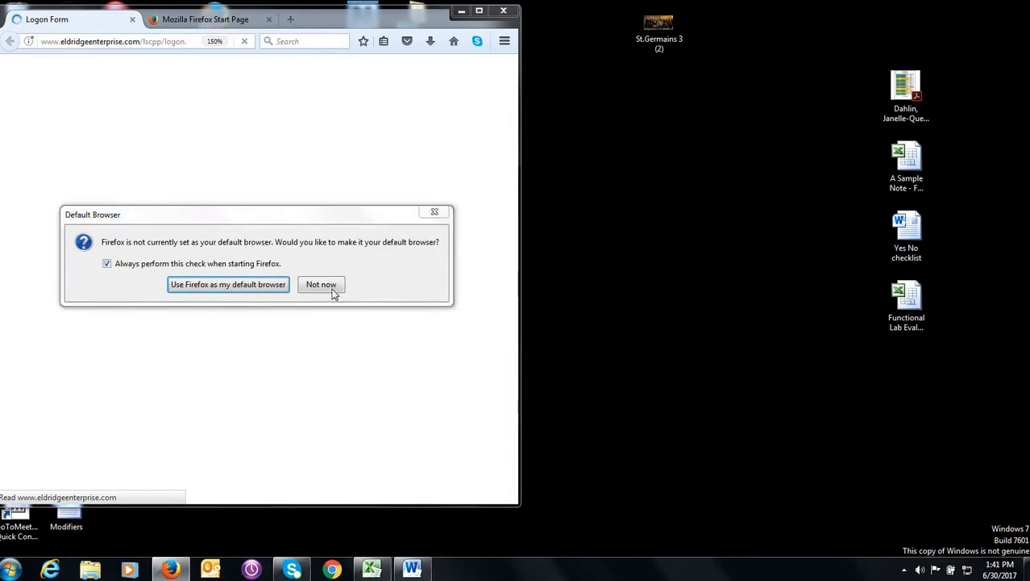
pyautogui.click(321, 284)
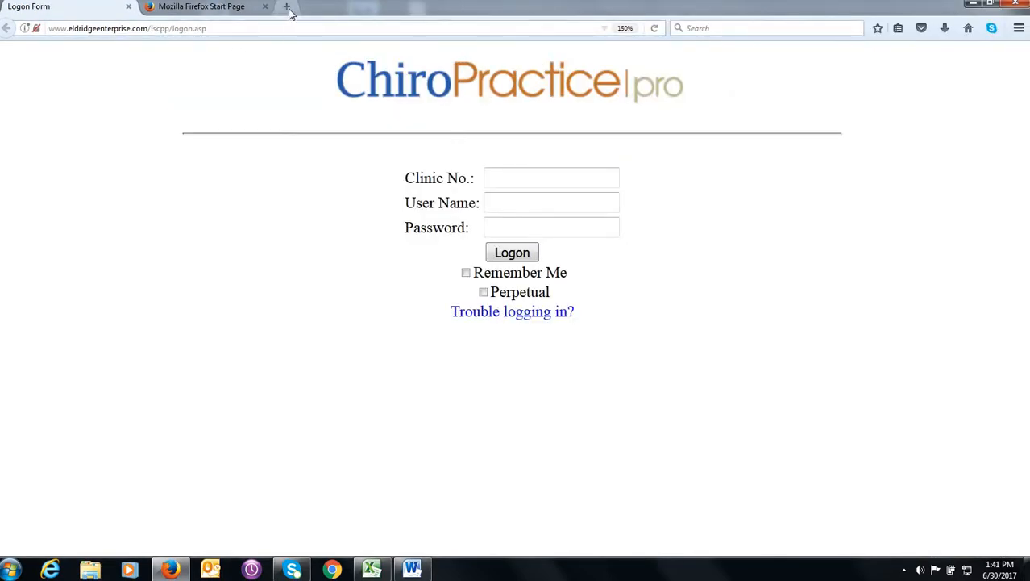
pyautogui.click(287, 6)
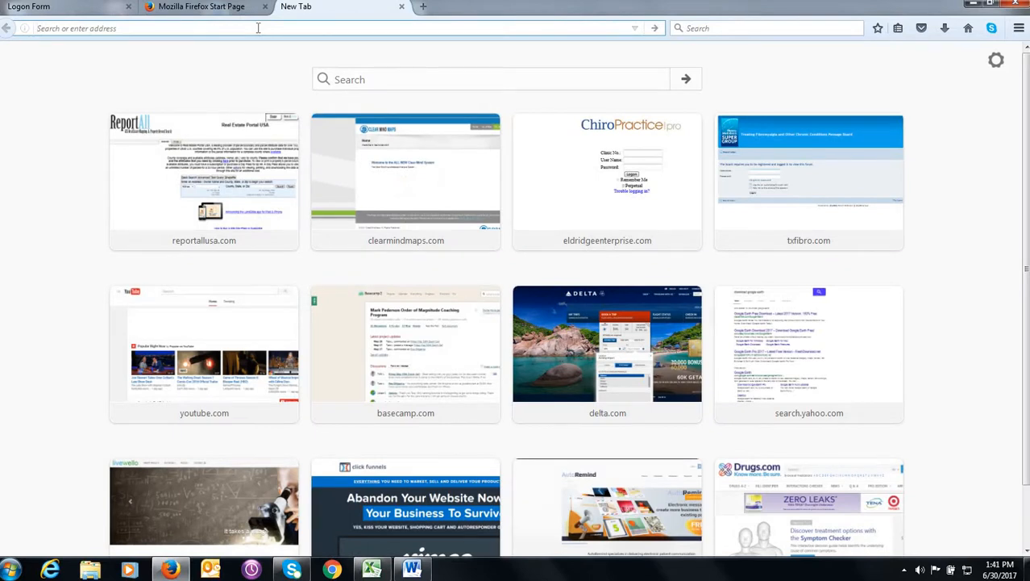
pyautogui.click(242, 29)
pyautogui.write('reportallusa.com')
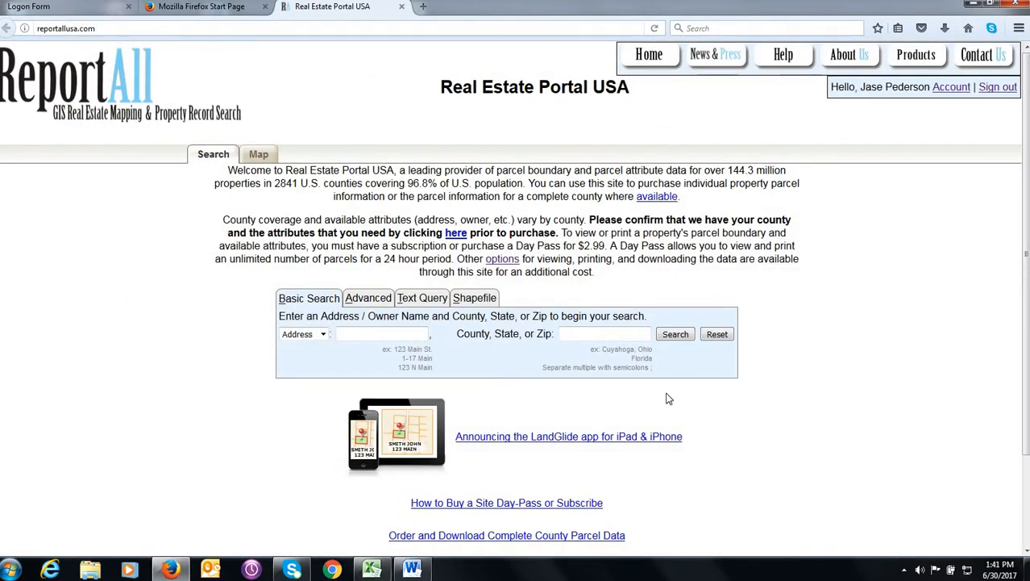
pyautogui.moveTo(351, 420)
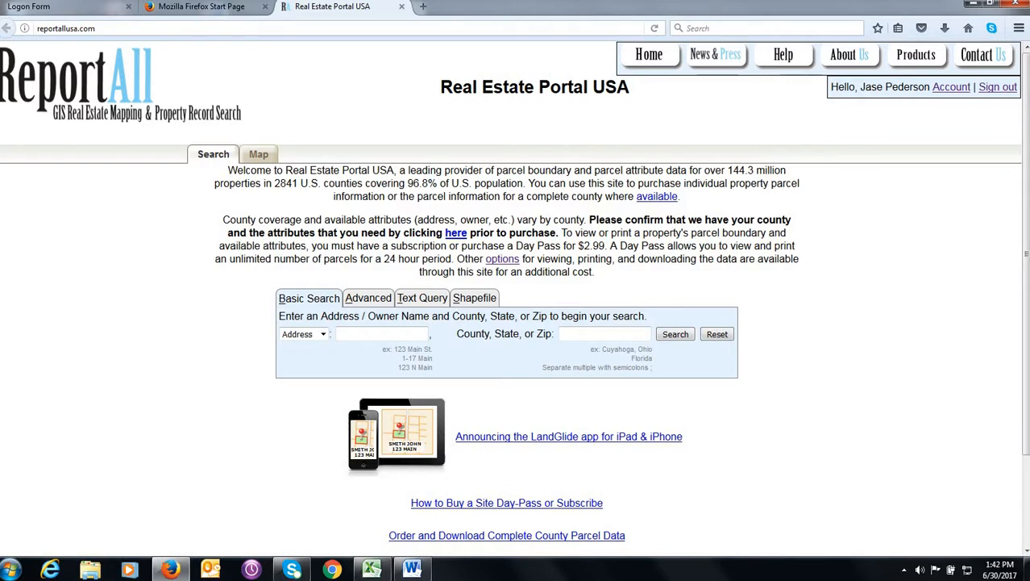
pyautogui.moveTo(561, 283)
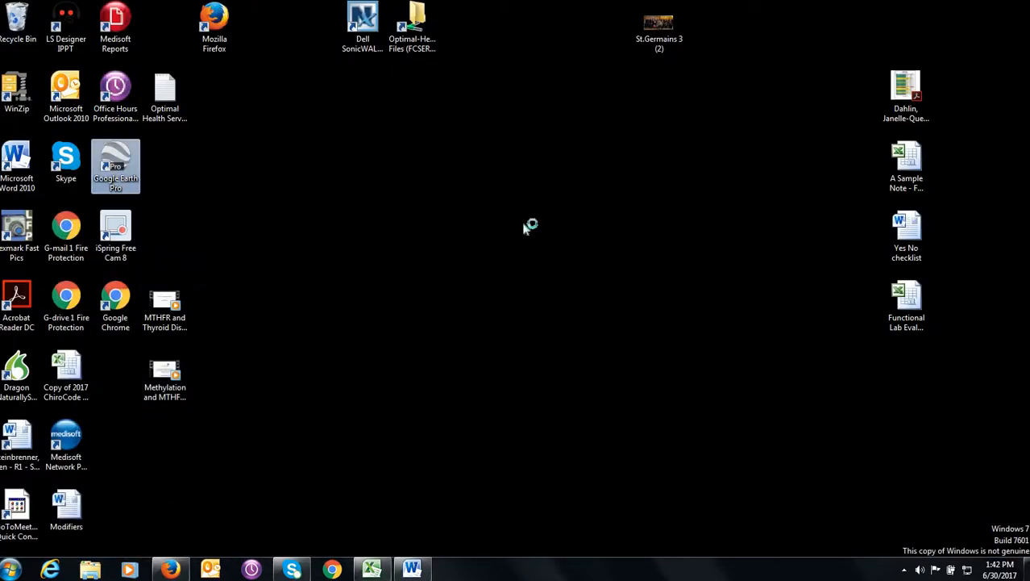
# Launch Google Earth Pro from the desktop and maximize it over the List 1 survey area
pyautogui.doubleClick(116, 165)
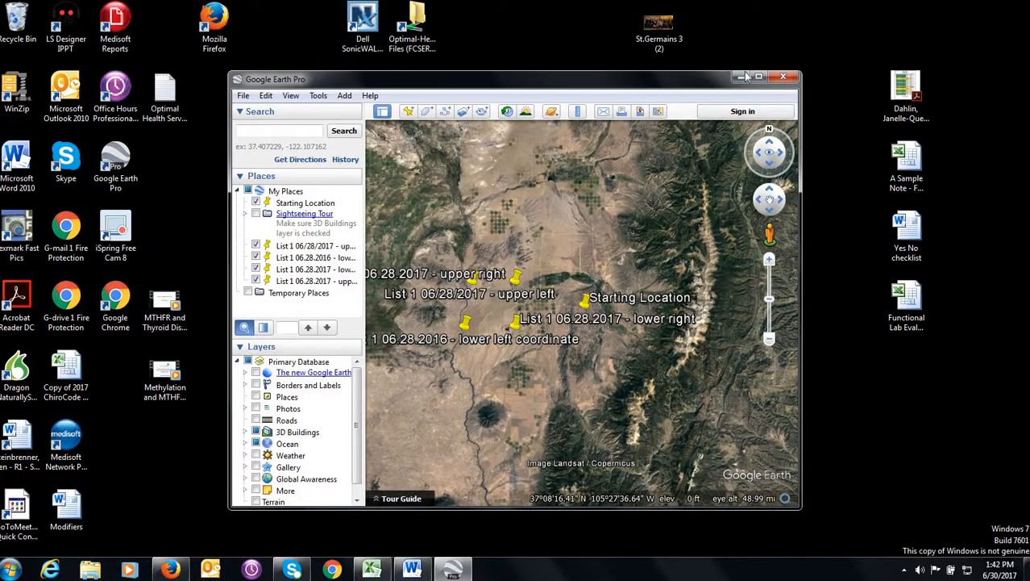
pyautogui.click(758, 78)
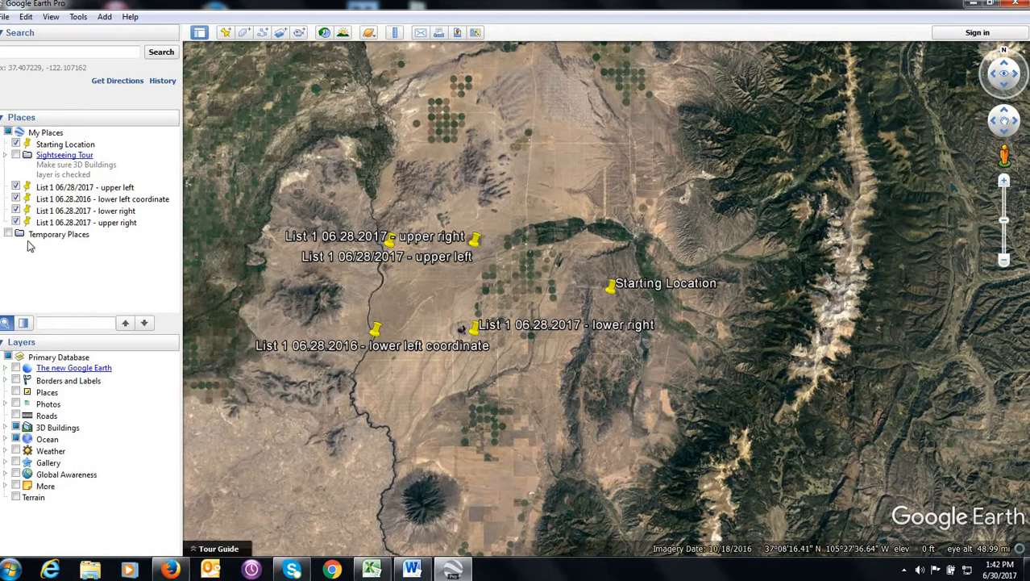
pyautogui.moveTo(92, 275)
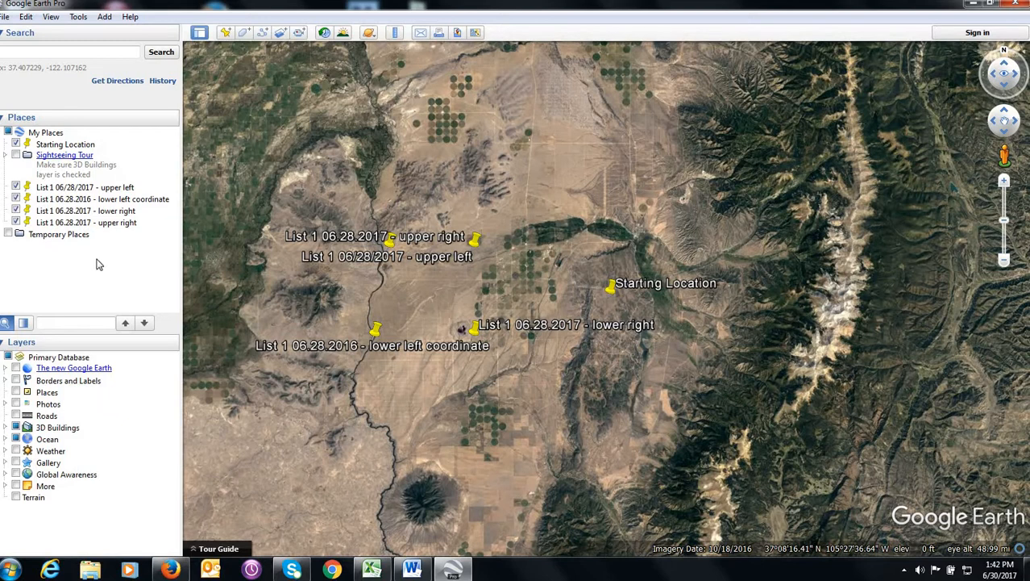
pyautogui.moveTo(1003, 121)
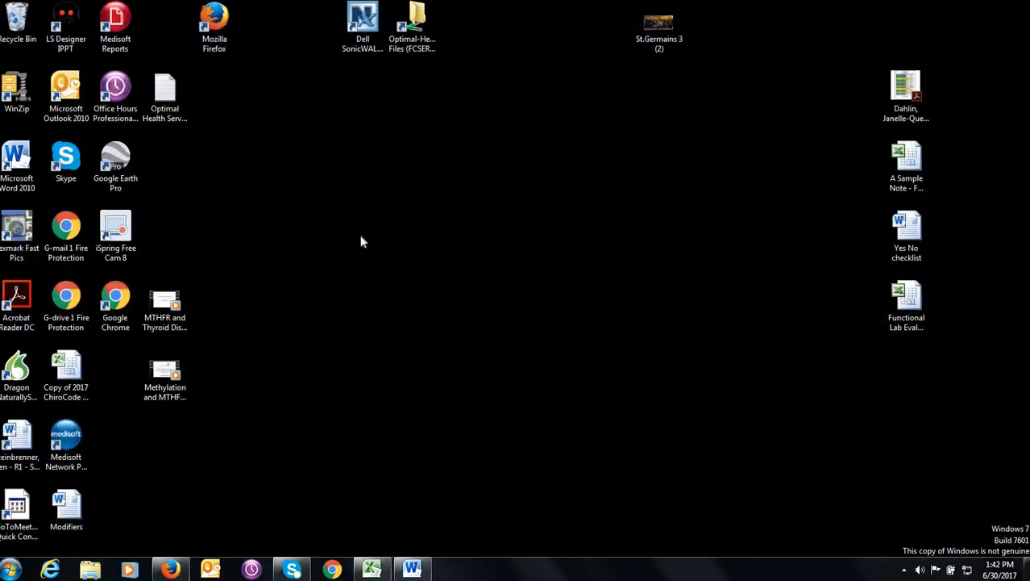
# From ReportAll's PARLAY page, launch the PARLAY 2.0 parcels file and open it in Google Earth
pyautogui.click(171, 569)
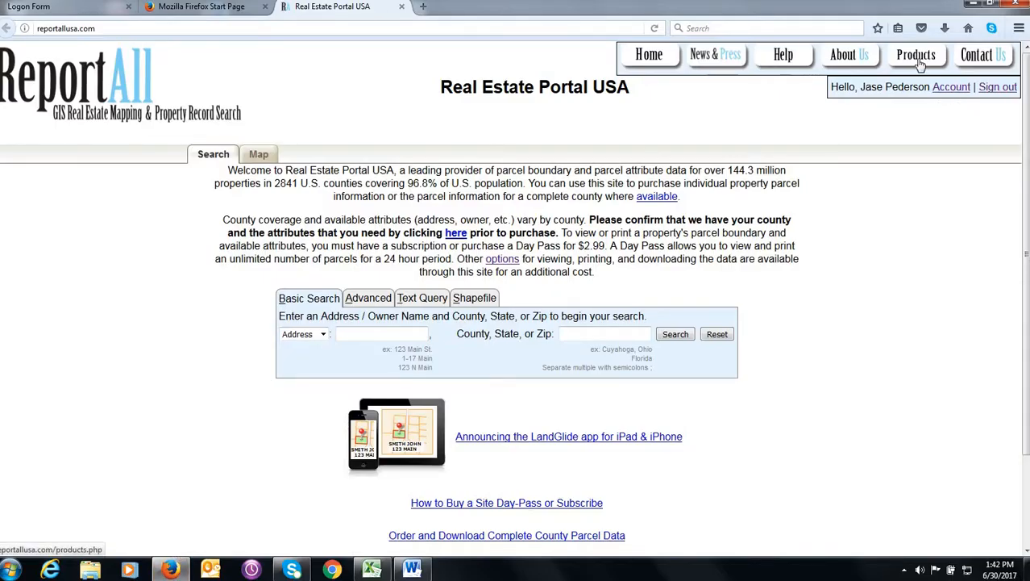
pyautogui.click(916, 55)
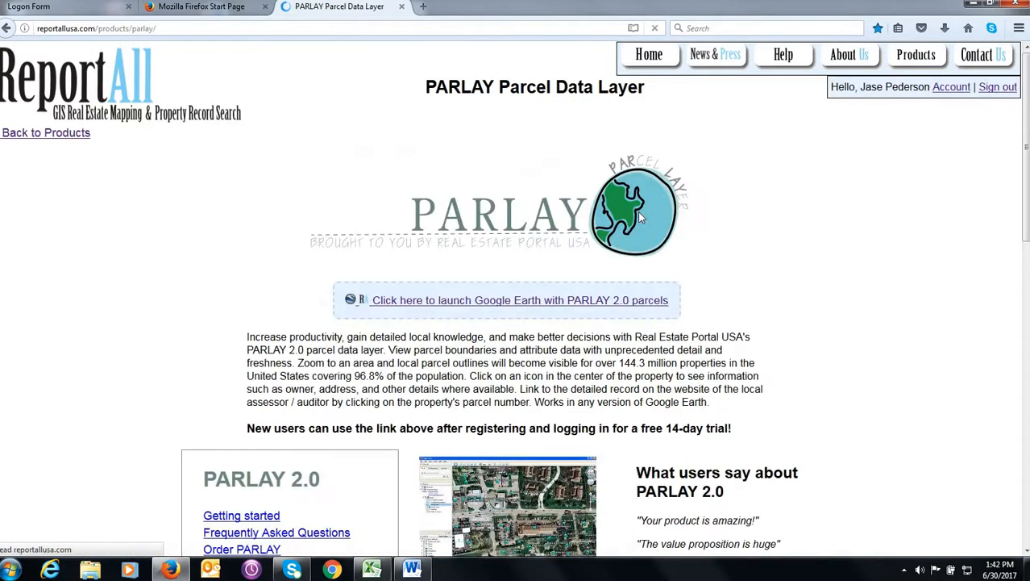
pyautogui.click(519, 300)
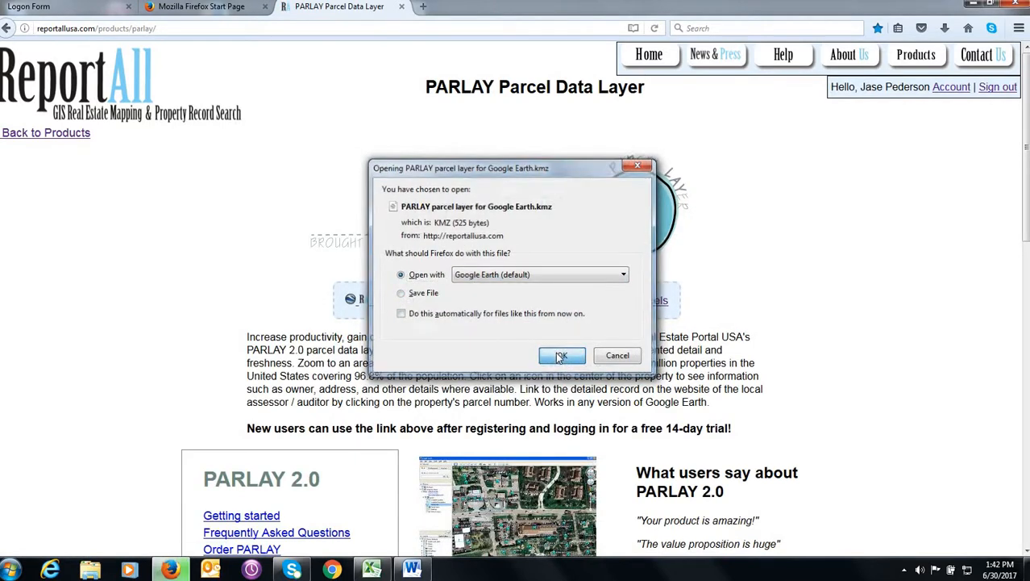
pyautogui.click(561, 355)
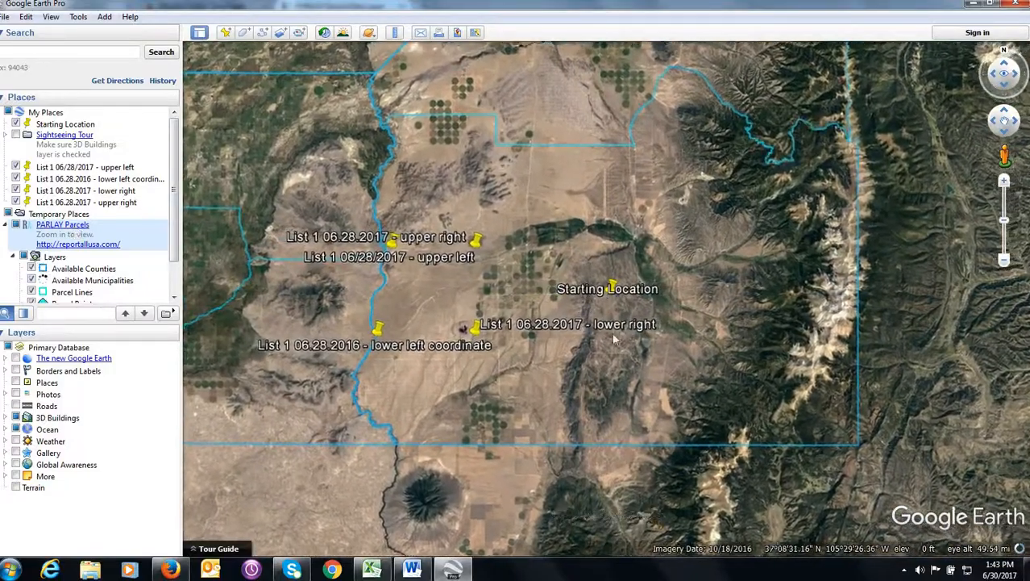
# Fly to the 'List 1 06.28.2017 - upper left' placemark with parcel lines drawn around it
pyautogui.scroll(-3)
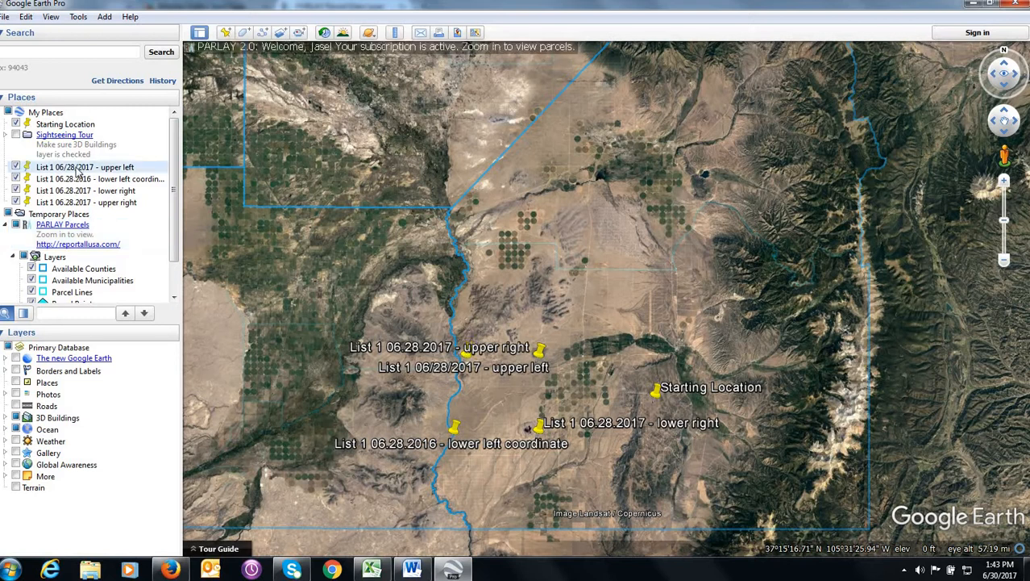
pyautogui.click(86, 166)
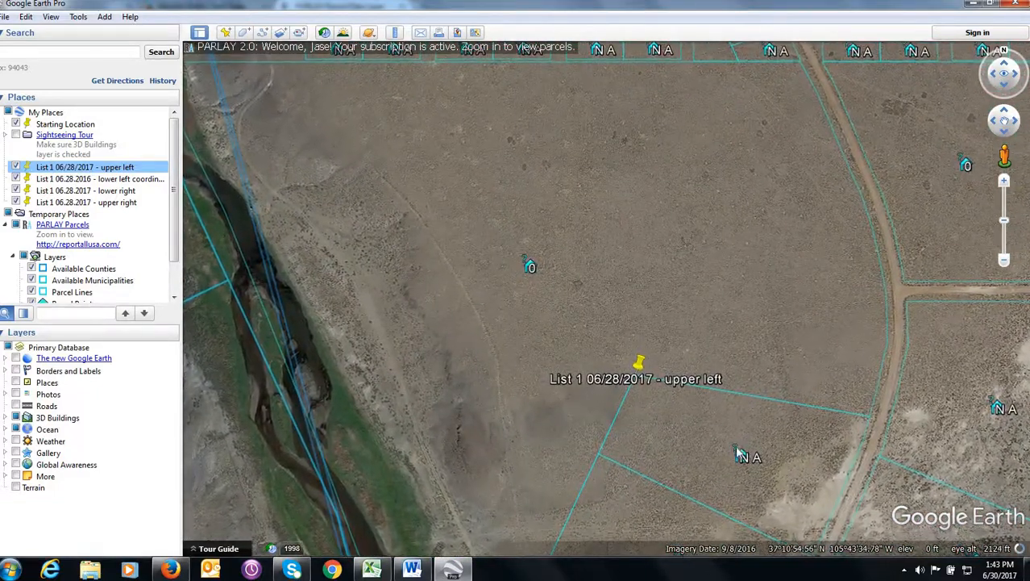
# Show the PARLAY info balloon for the parcel at the upper-left placemark
pyautogui.click(716, 428)
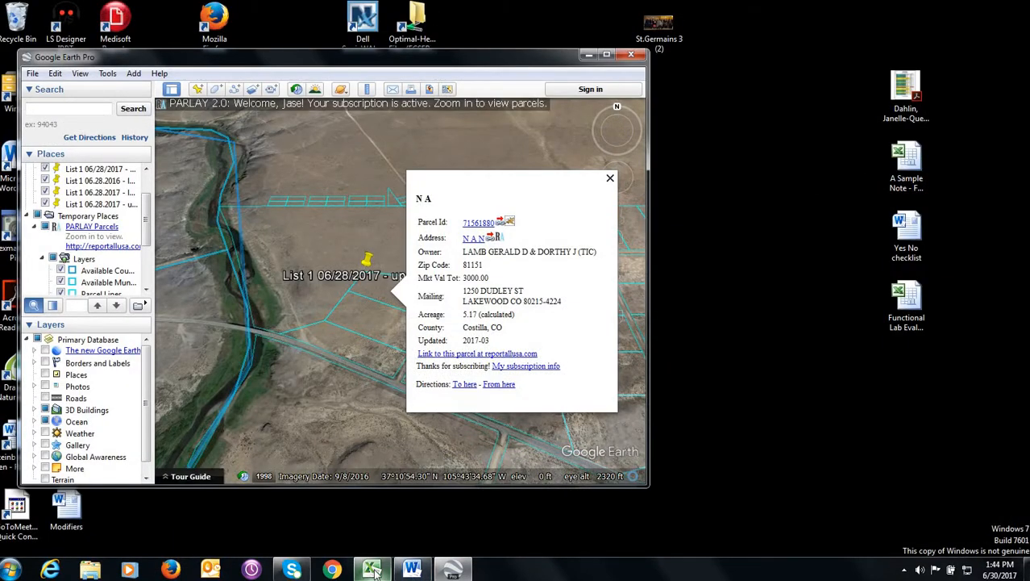
# Bring the List 1 mailing list workbook to the front beside Google Earth
pyautogui.click(371, 569)
pyautogui.write('5')
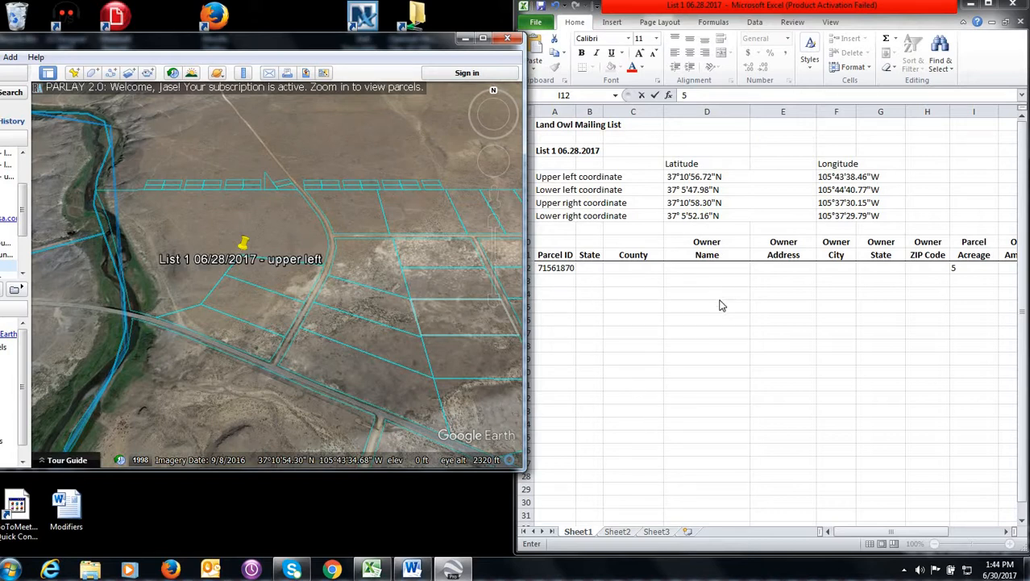
pyautogui.moveTo(542, 363)
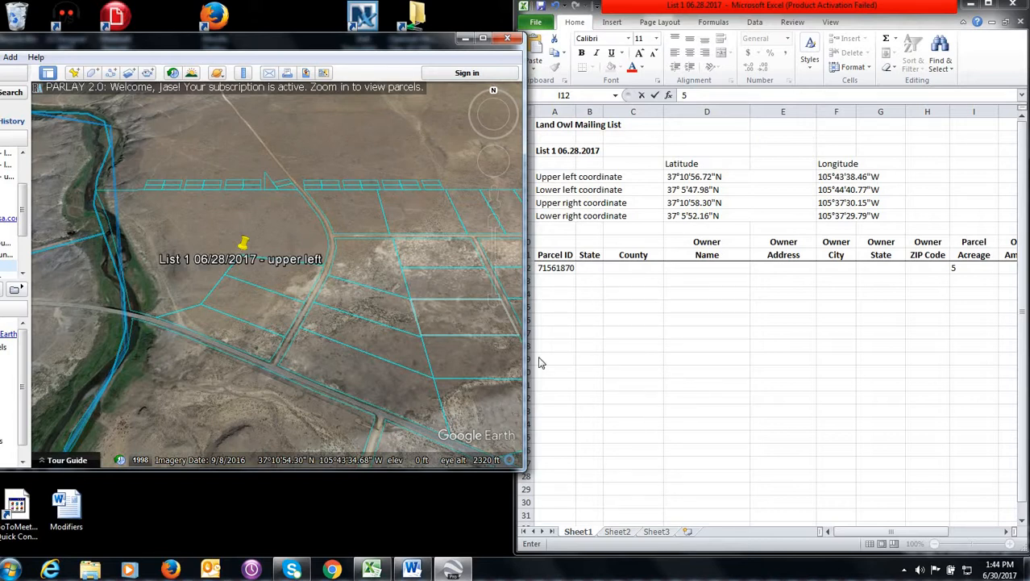
pyautogui.moveTo(745, 298)
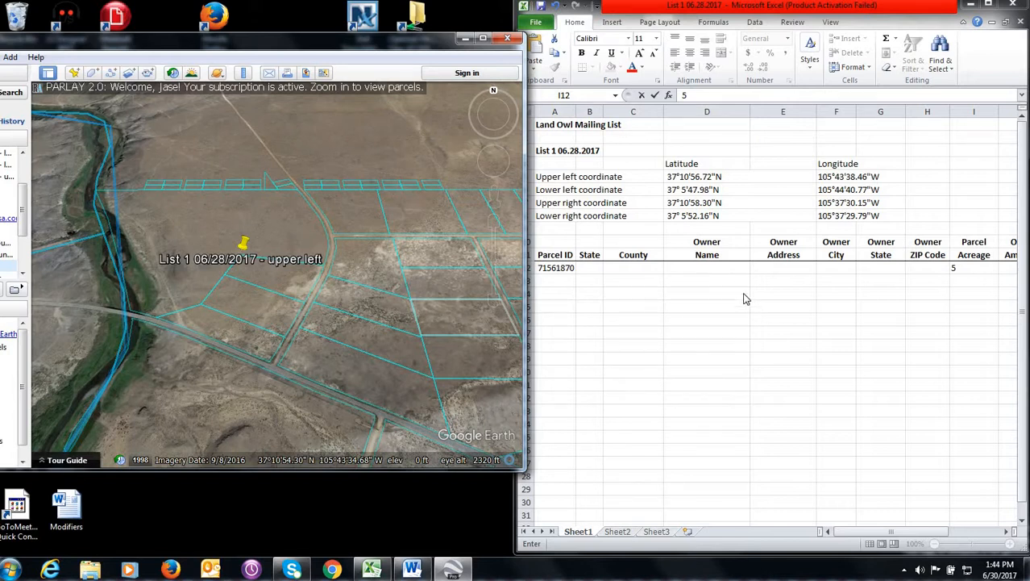
pyautogui.moveTo(948, 332)
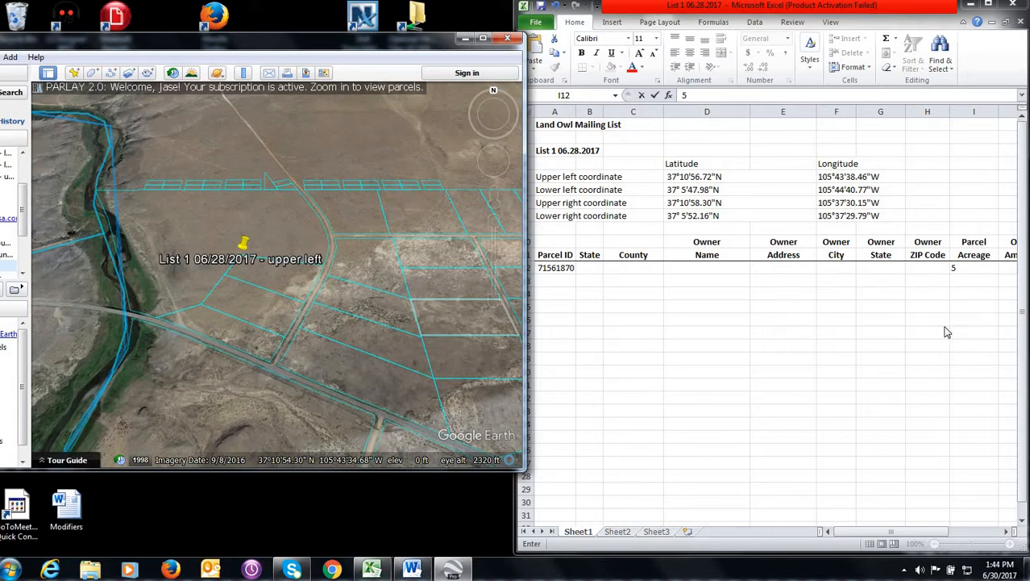